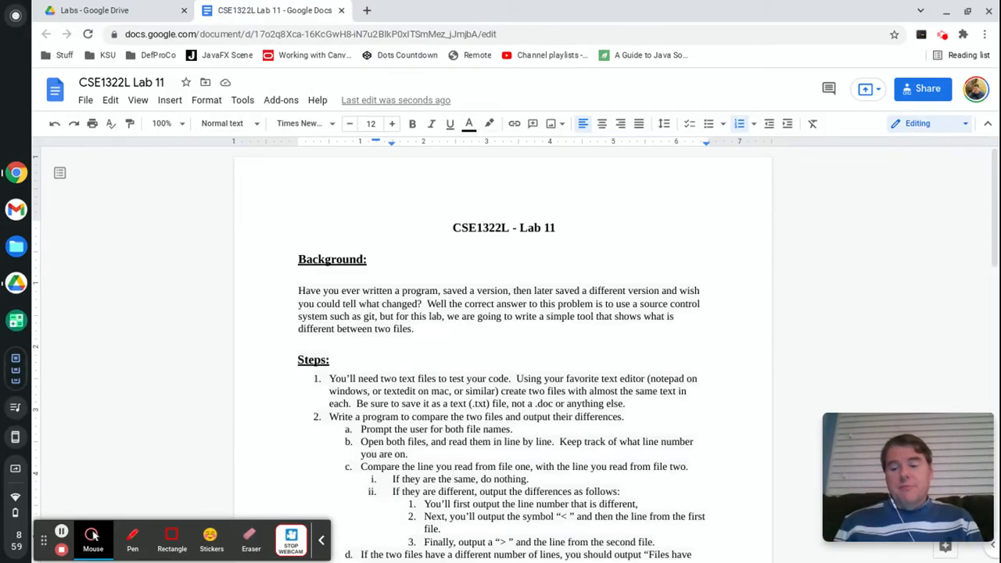
Step: Rename the repl to 'FileIO - Avg Grades' in the project settings
left_click(110, 10)
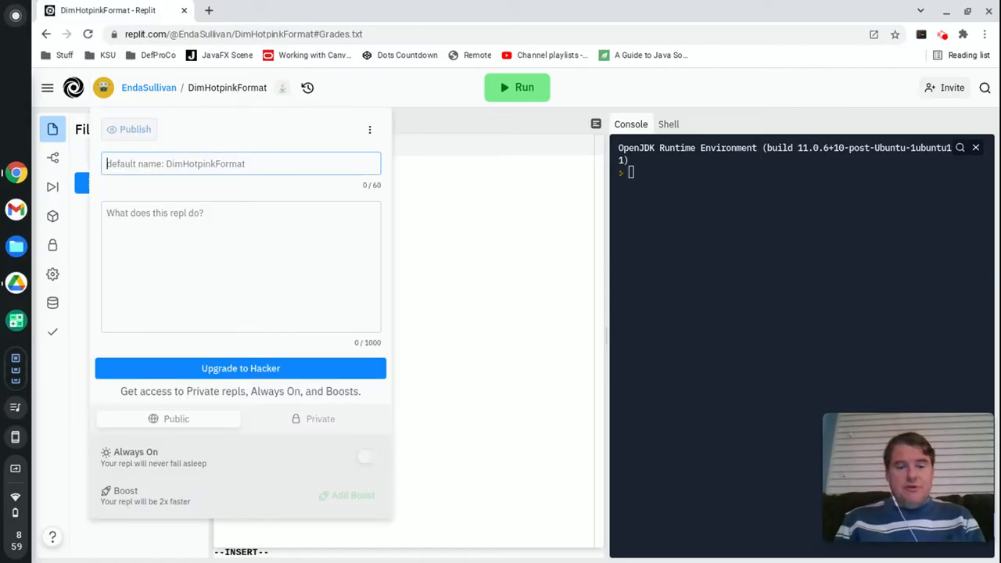
type("FileIO -")
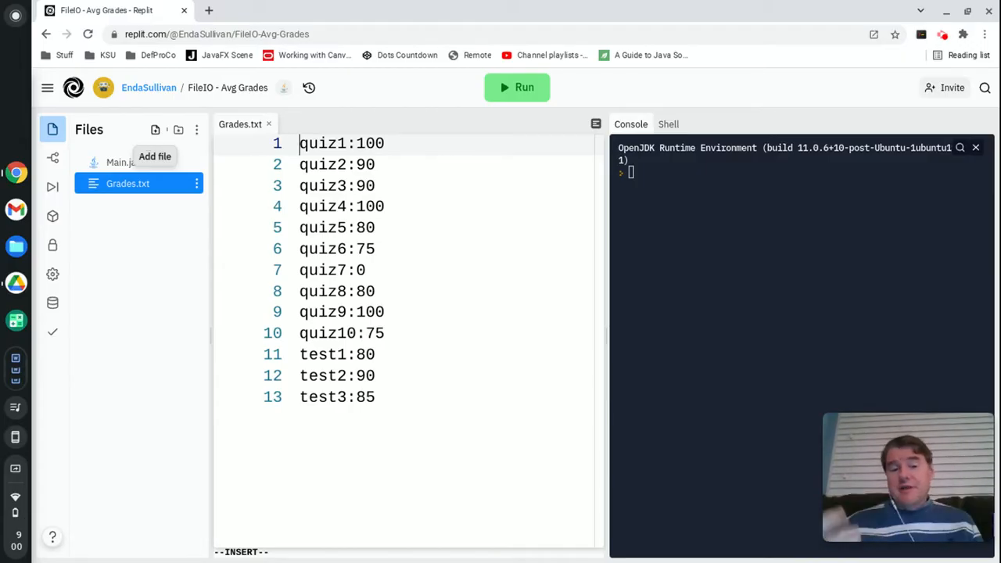
mouse_move(127, 183)
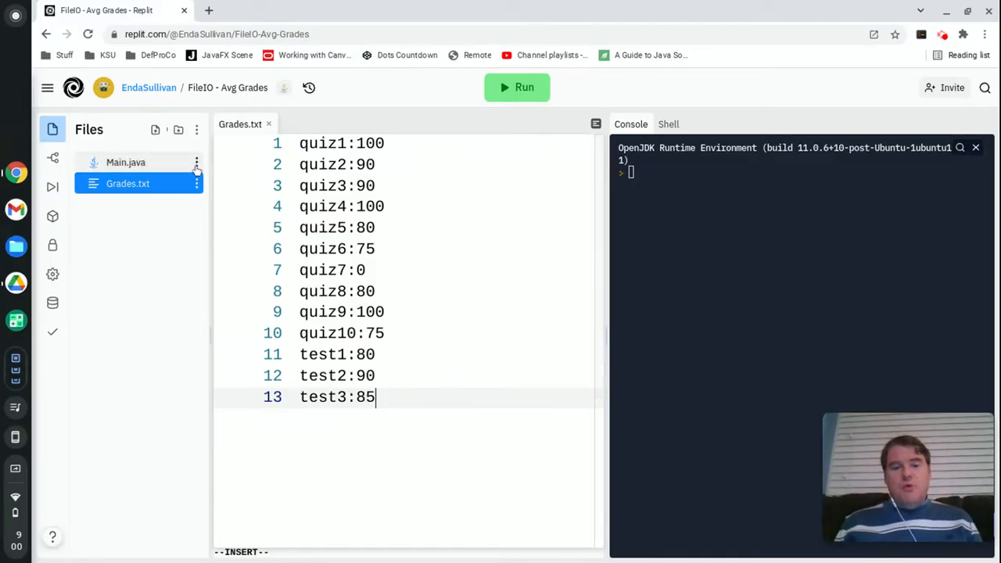
Step: In Main.java, declare File myFile=new File("Grades.txt"); inside main
left_click(125, 162)
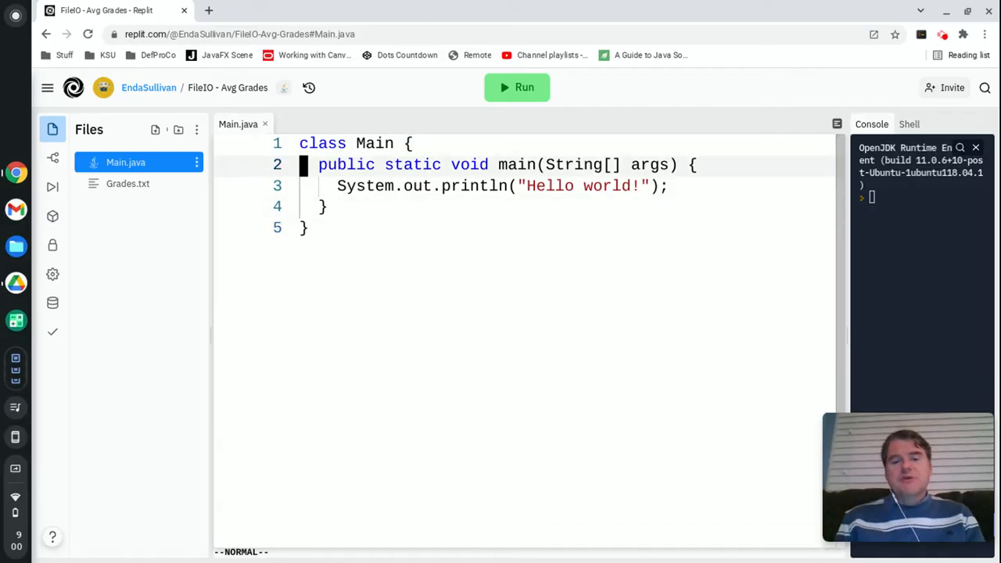
type("File")
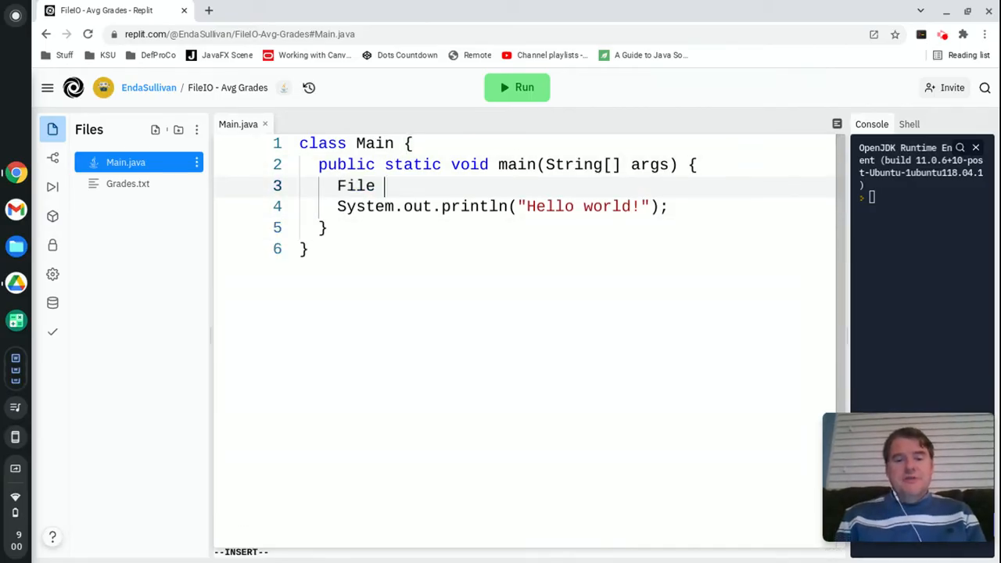
type("myFile=new")
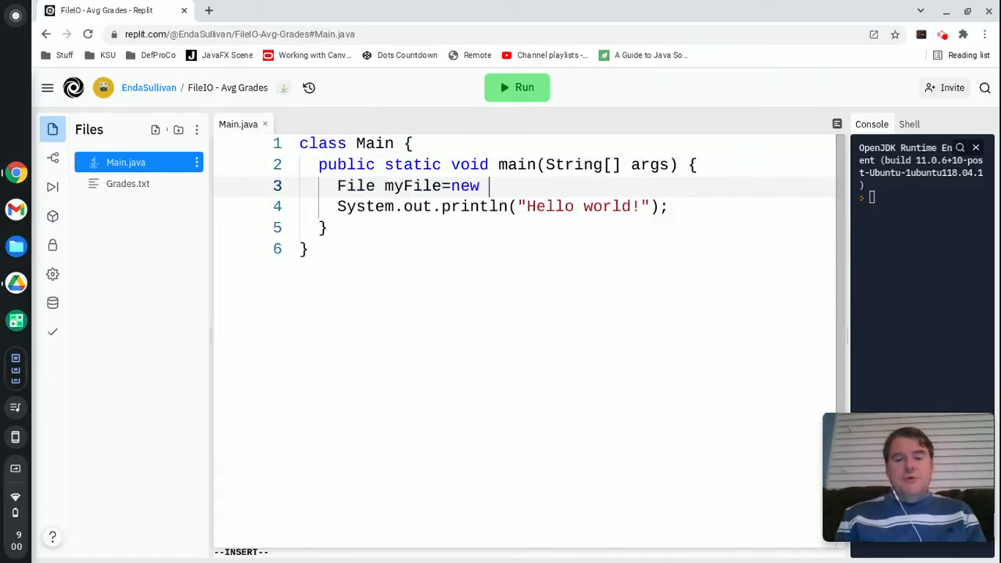
type("File(\"\")")
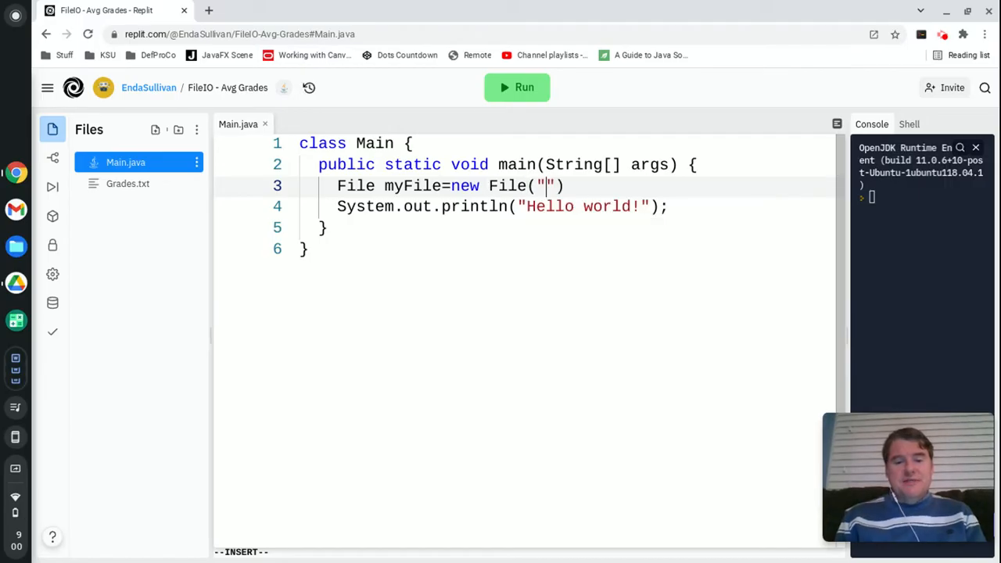
type("Grades.txt")
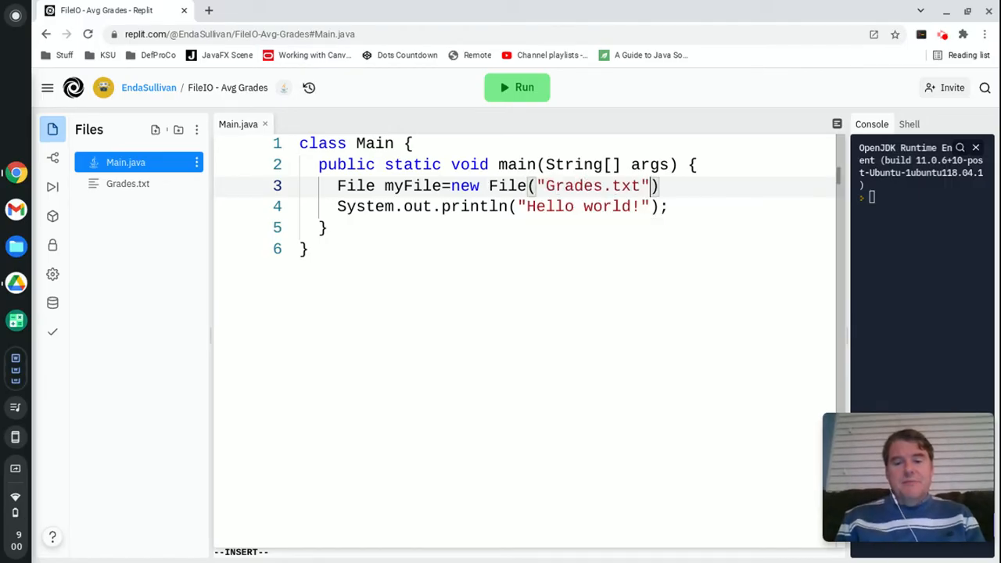
type(";")
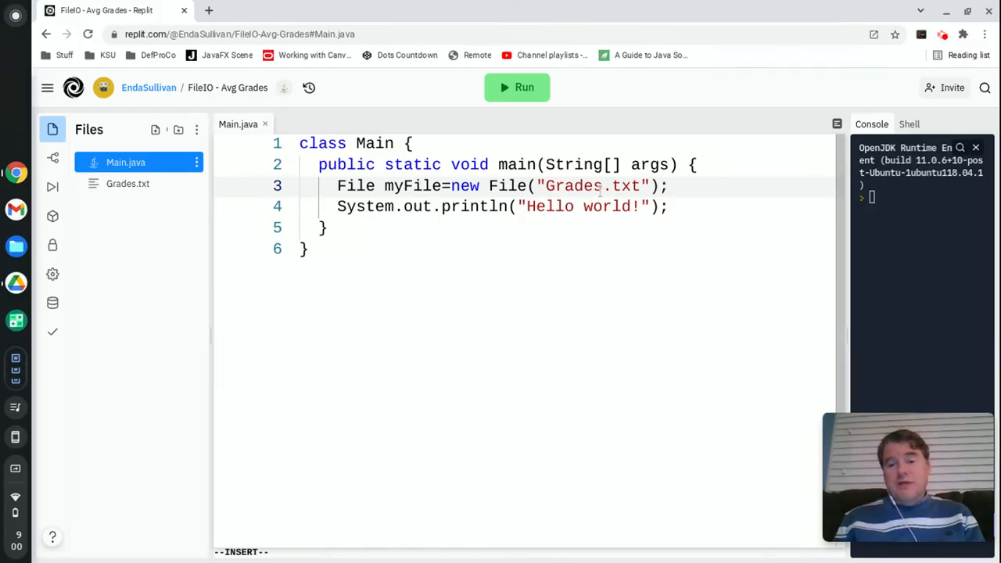
mouse_move(128, 183)
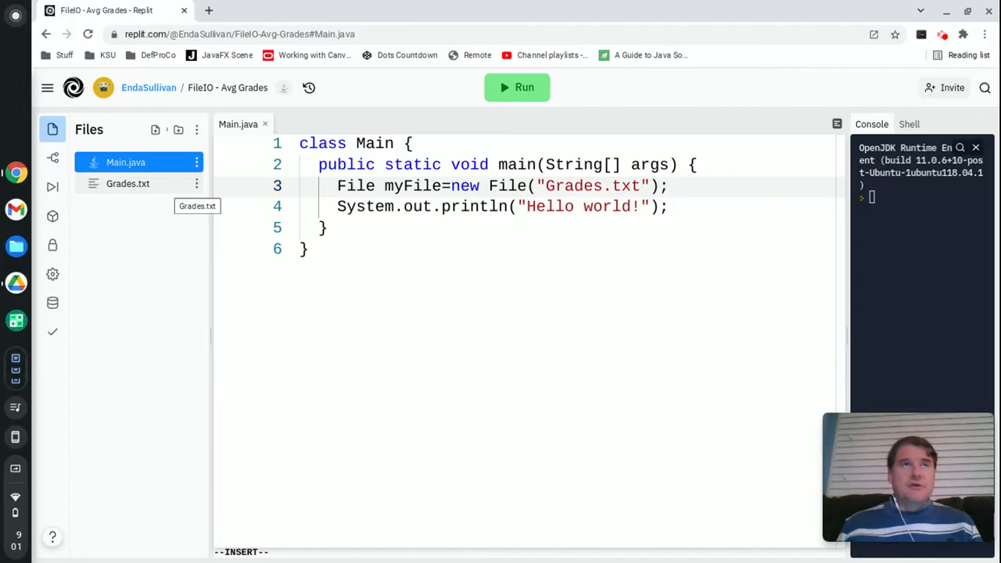
mouse_move(207, 153)
type("i")
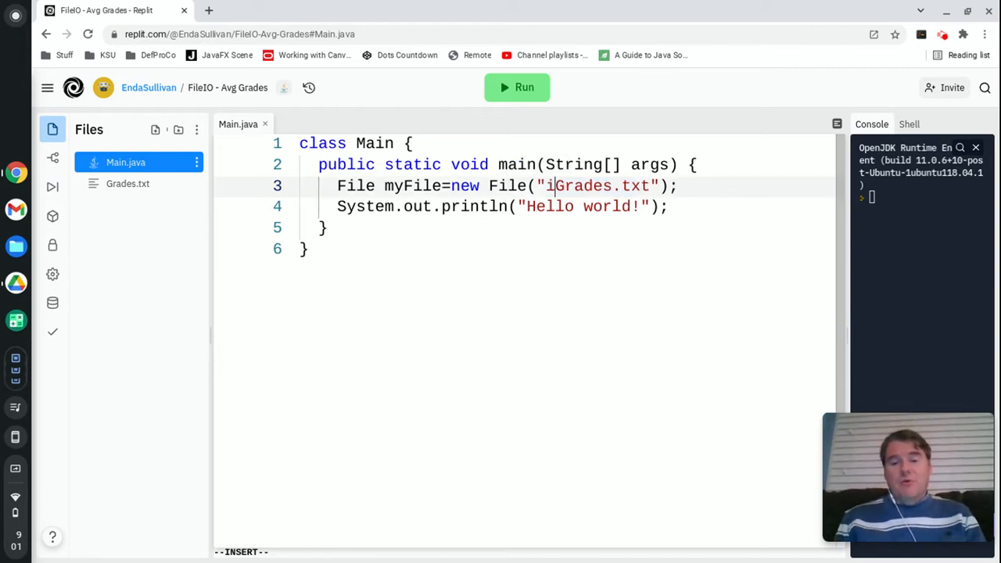
Step: Try a C:\users\esulli13\Desktop\ path for the file, then revert to plain Grades.txt
type("C:\\")
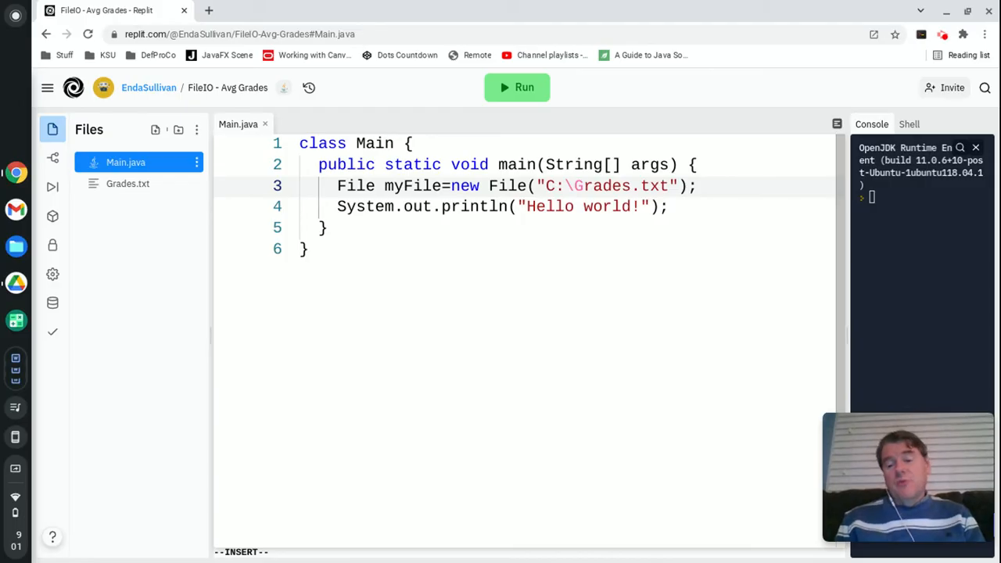
type("users\\")
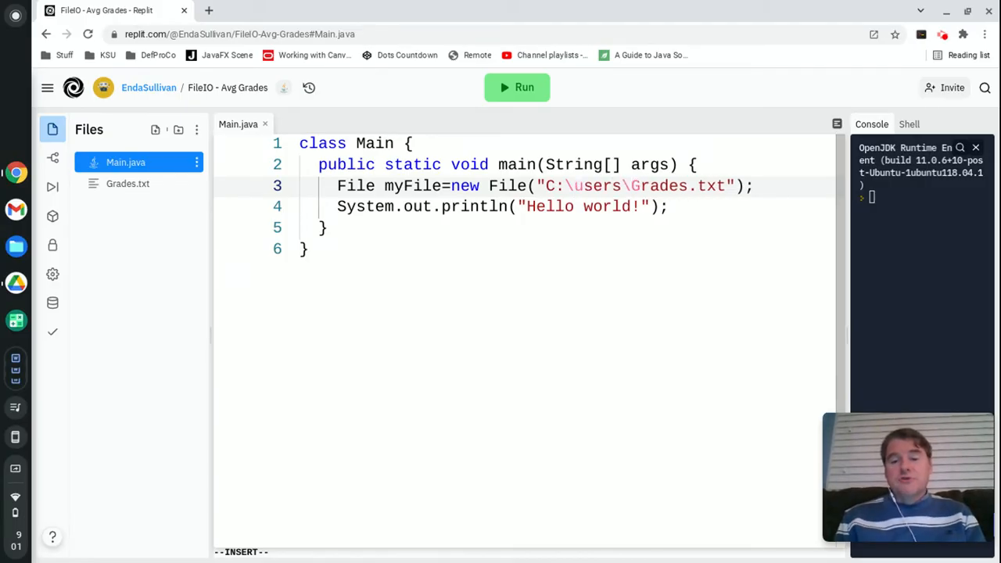
type("esulli13")
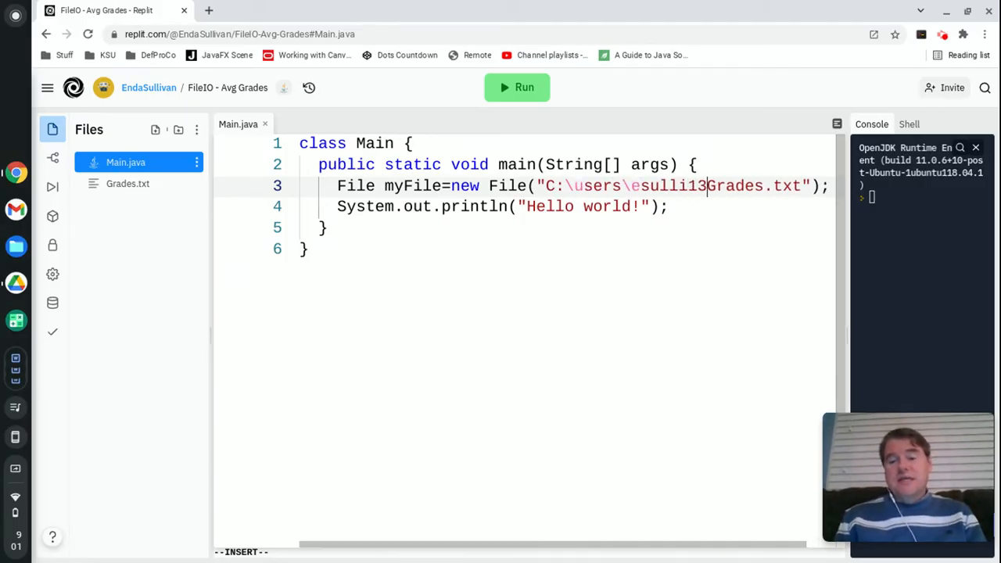
type("\\Desktop\\")
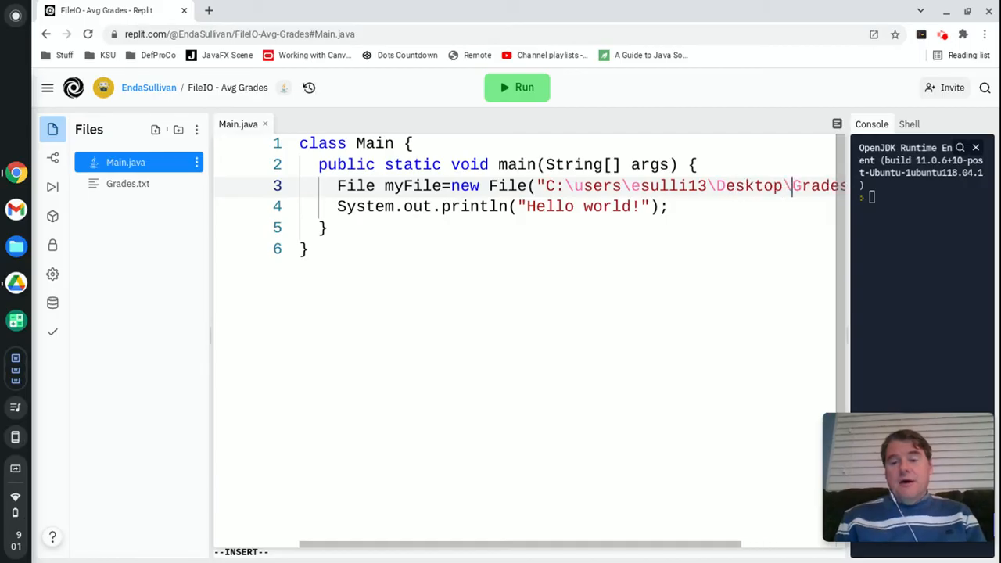
type("\\")
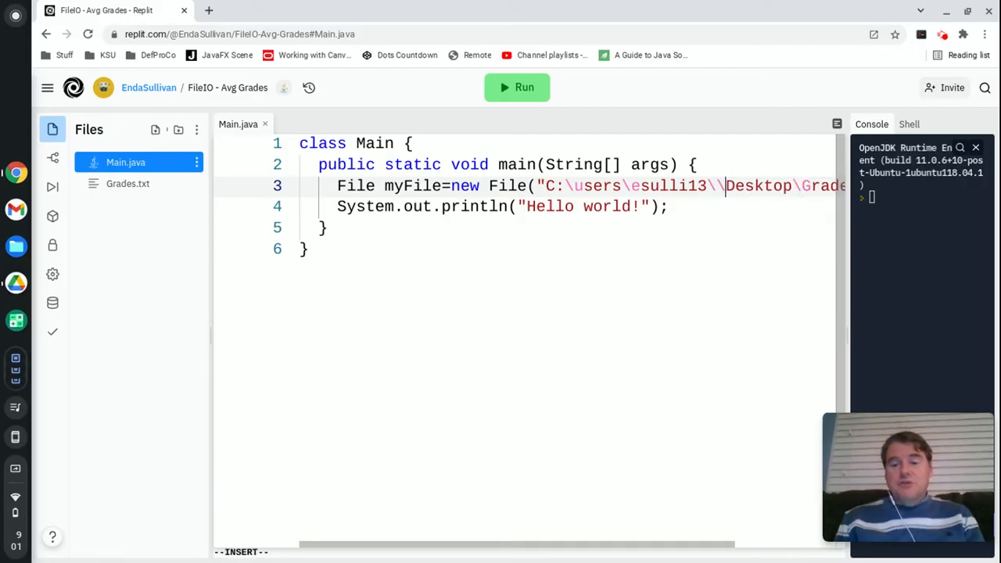
key("Escape")
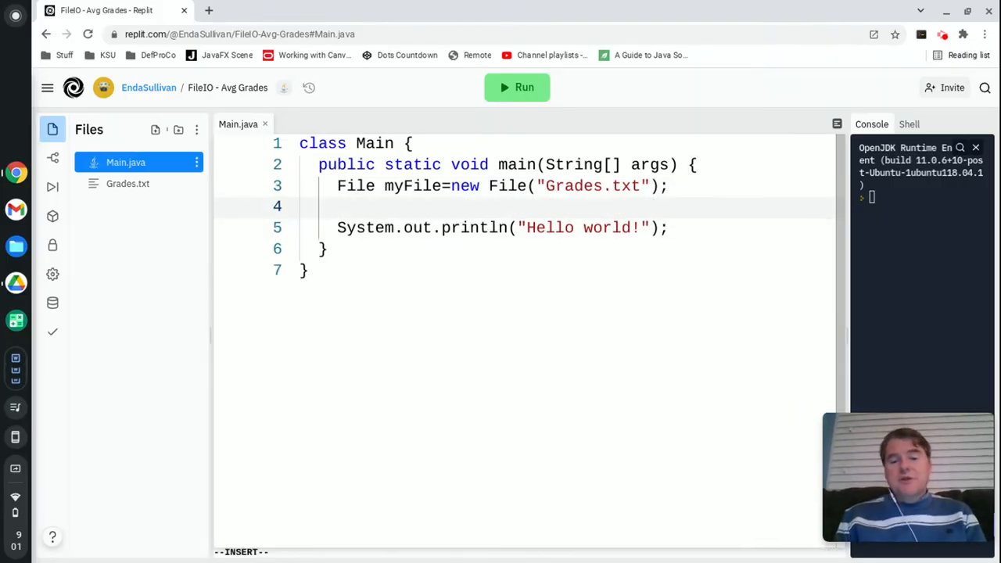
Step: Create Scanner myScan=new Scanner(myFile) reading the grades file
type("Scanner")
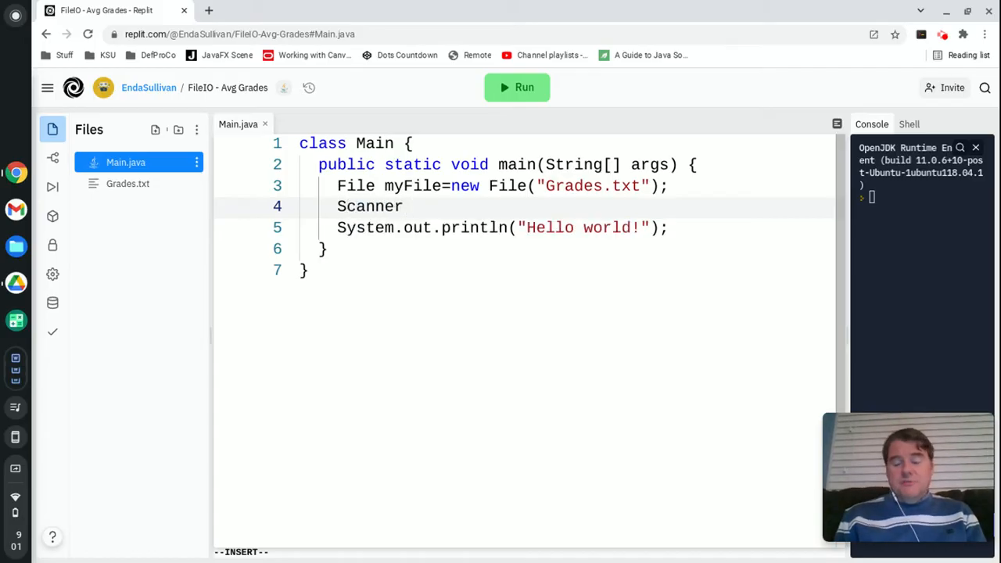
type("myScan=")
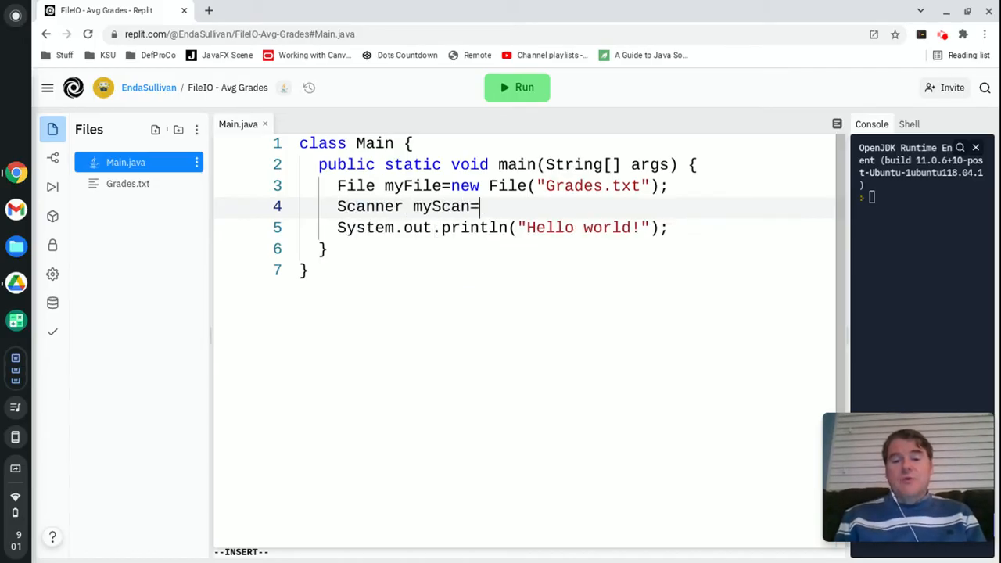
type("new Scanner(")
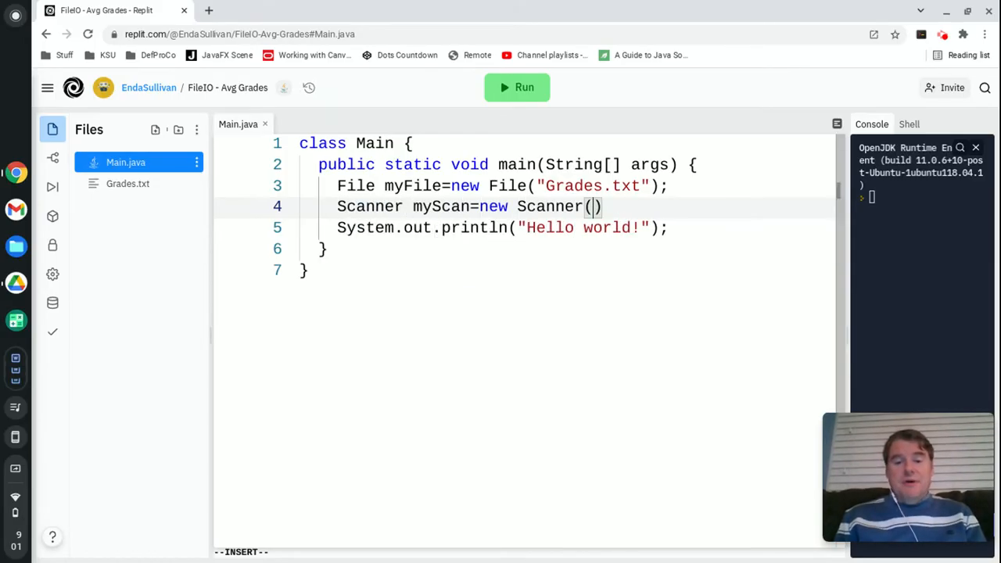
type("myFile")
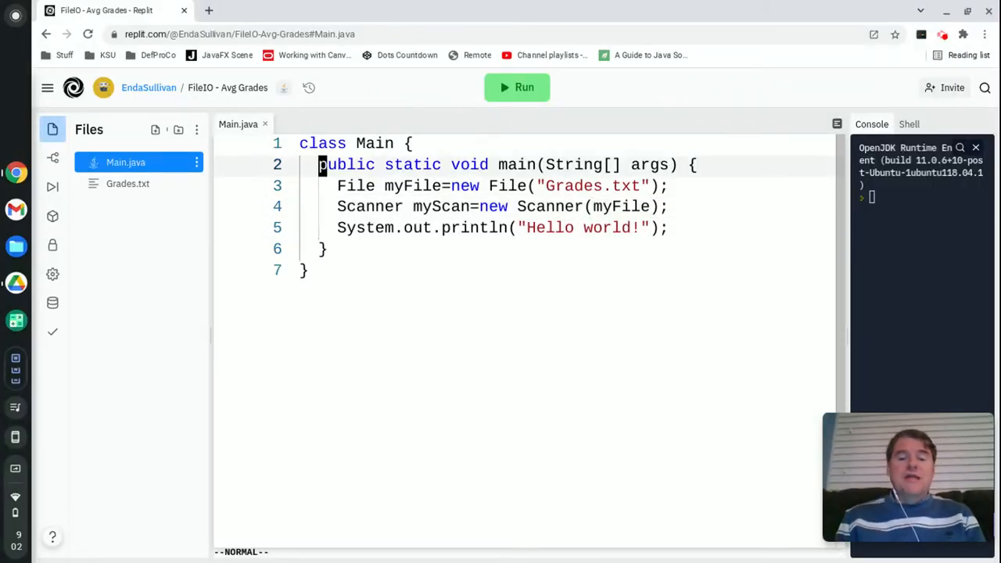
Step: Add import java.util.Scanner; and import java.IO. at the top of the file
key("O")
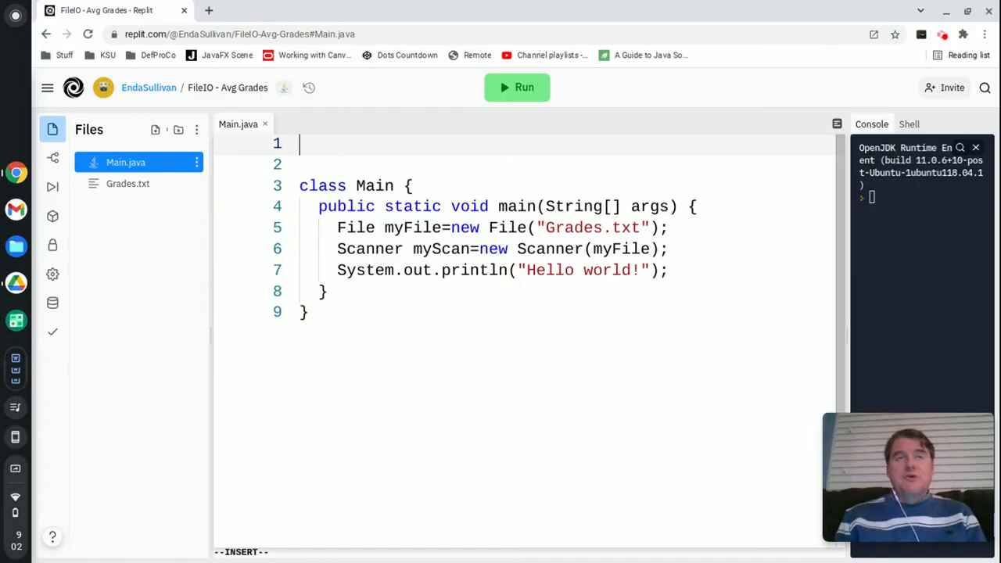
type("import java.")
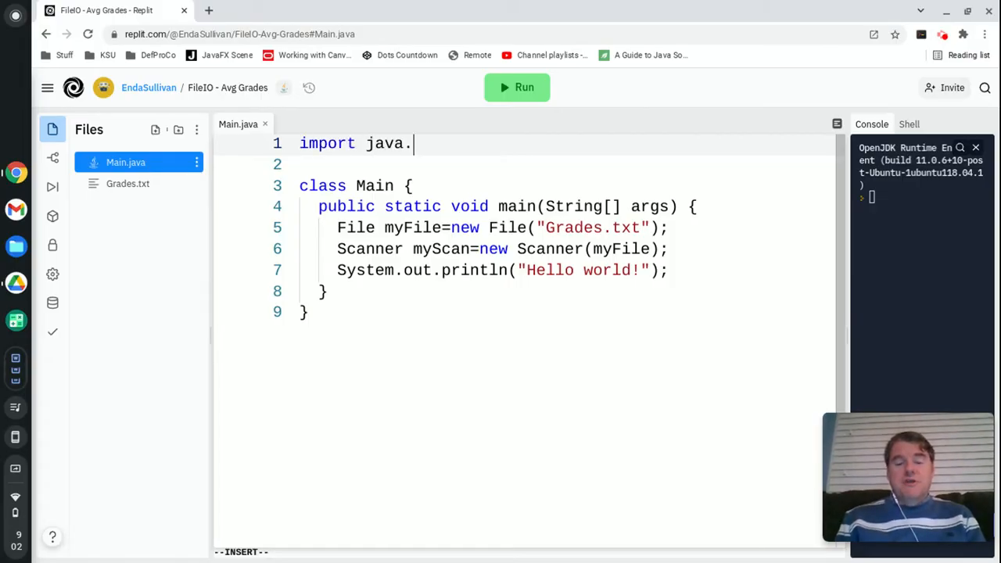
type("util.Scanner;")
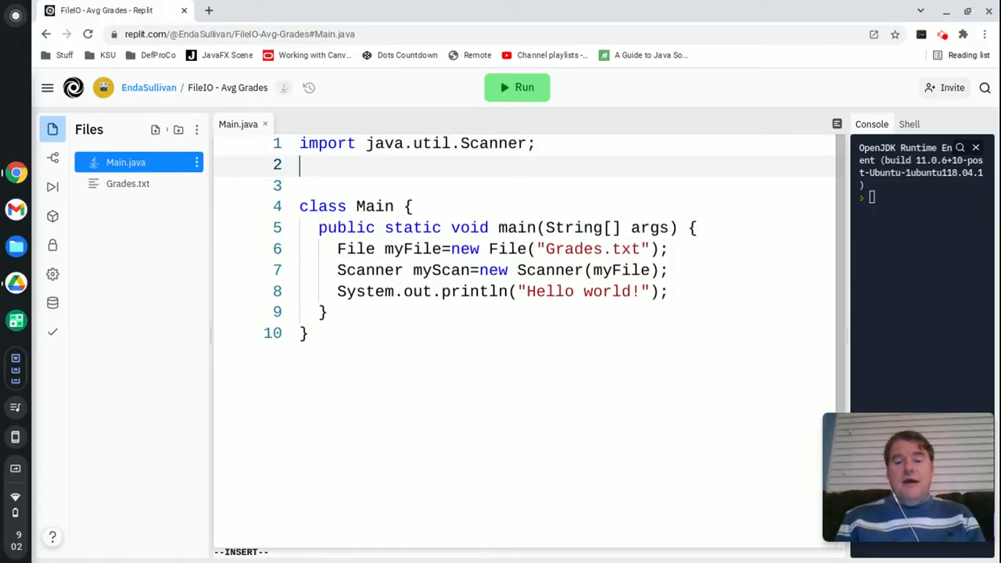
type("imp")
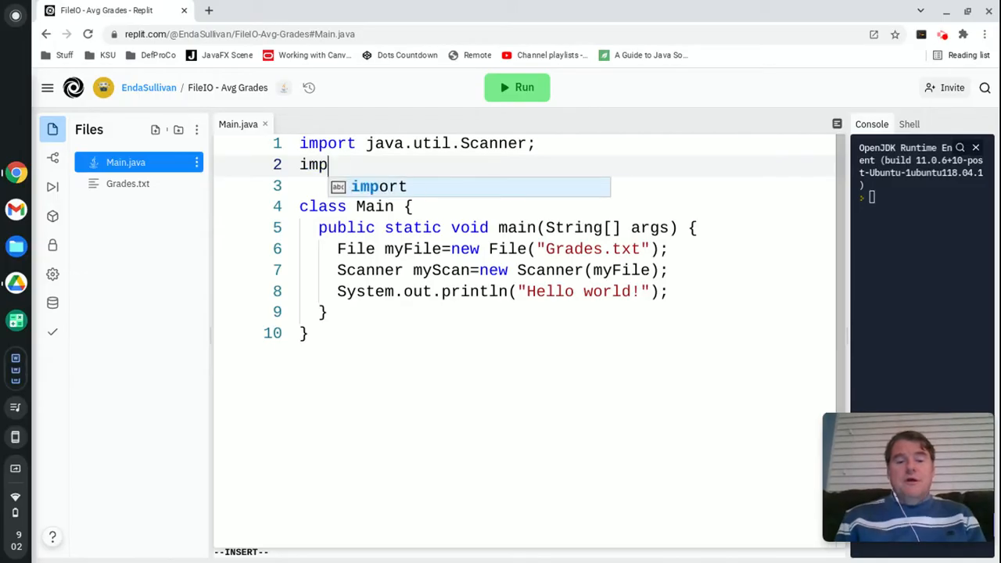
type("ort java.")
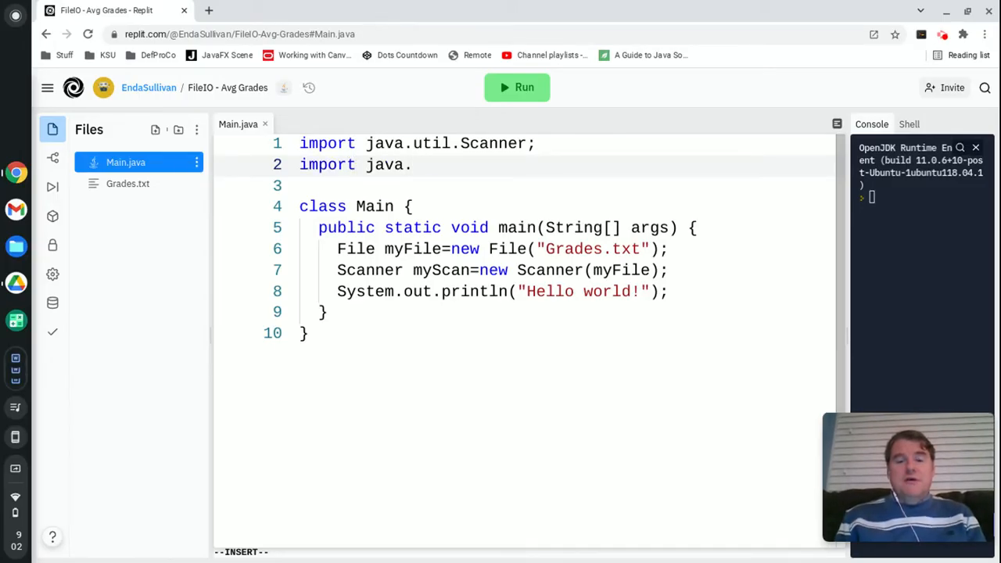
type("IO.*;")
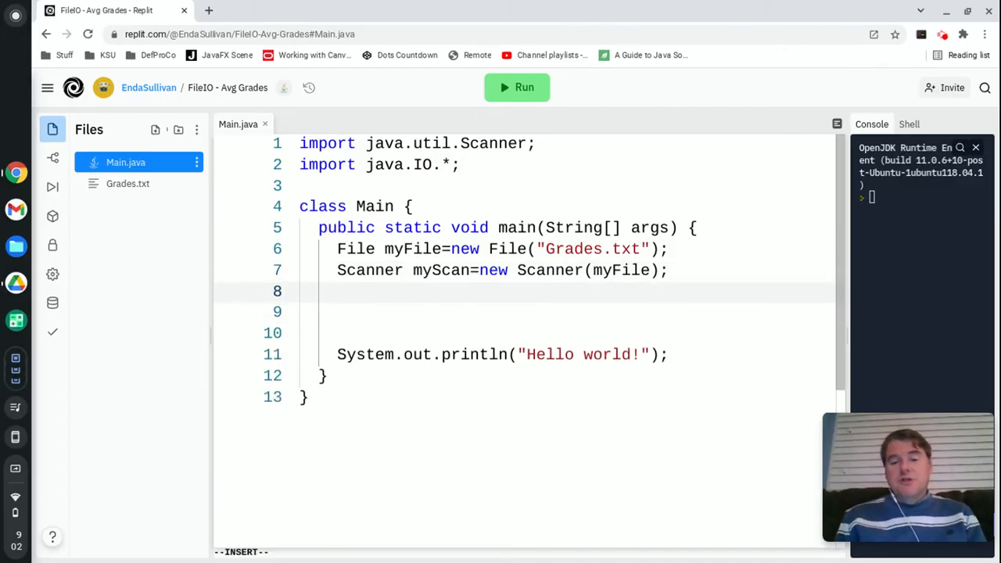
Step: Write a while(myScan.hasNextLine()) loop and declare an empty String line
type("while()")
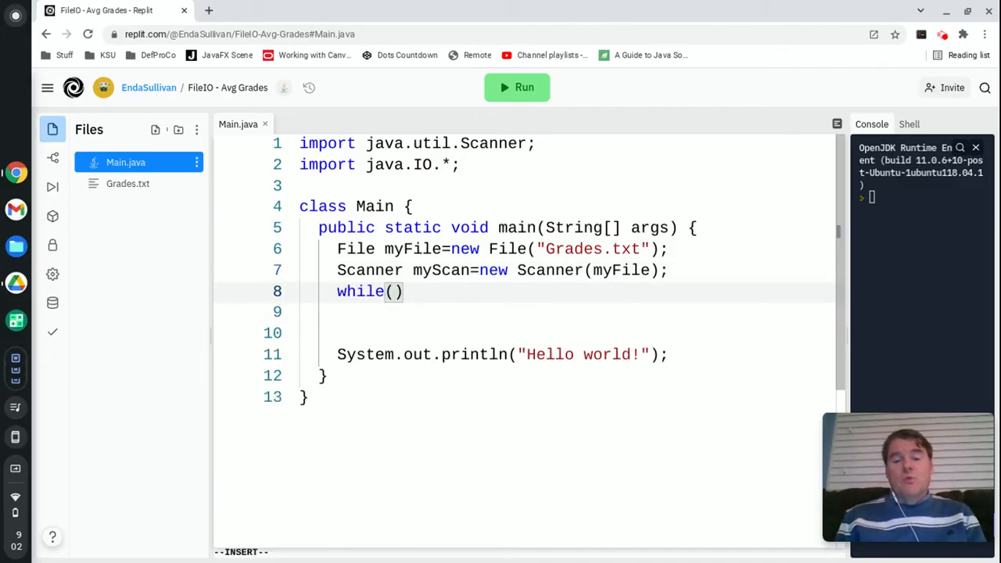
type("myS")
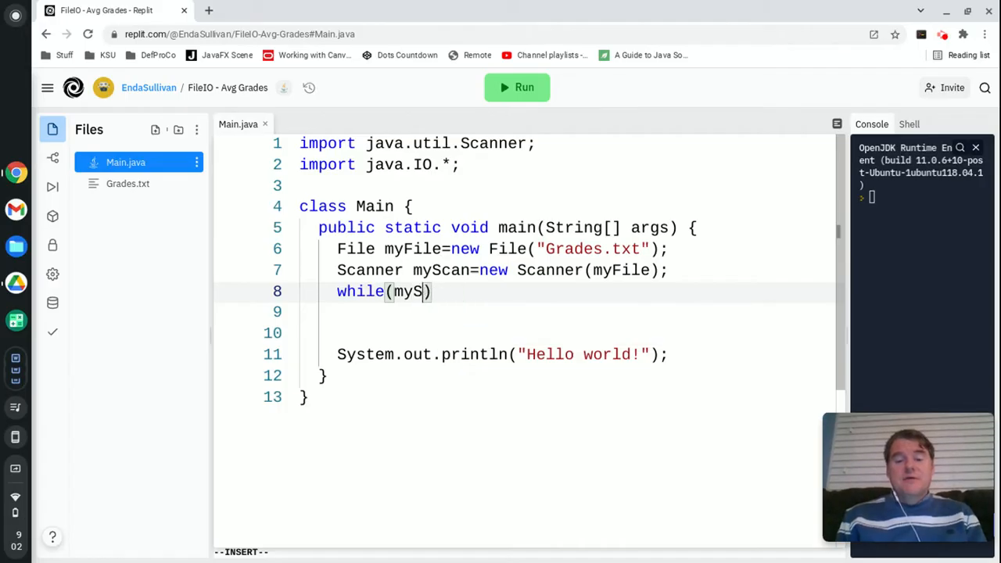
type("can.hasNext")
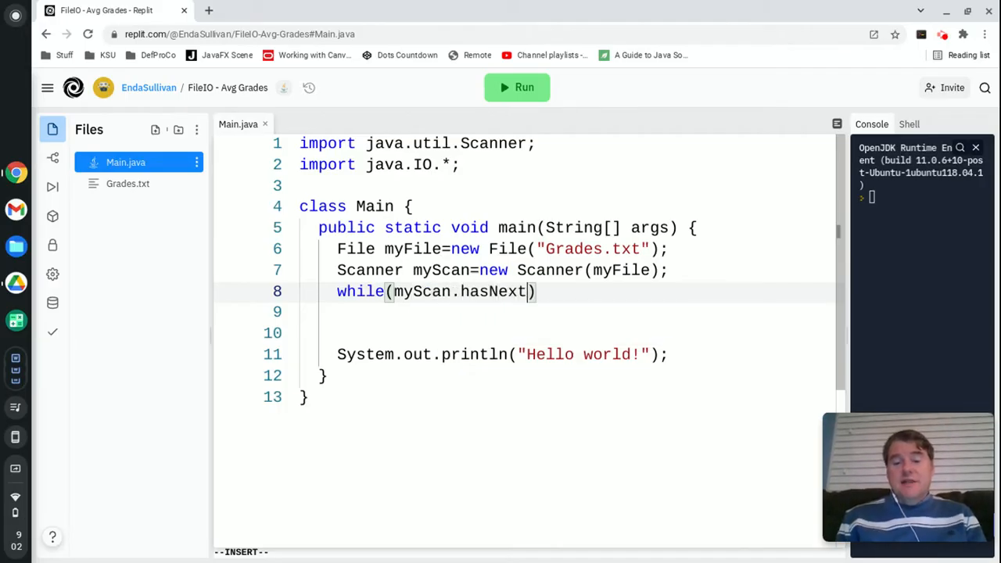
type("Line()) {")
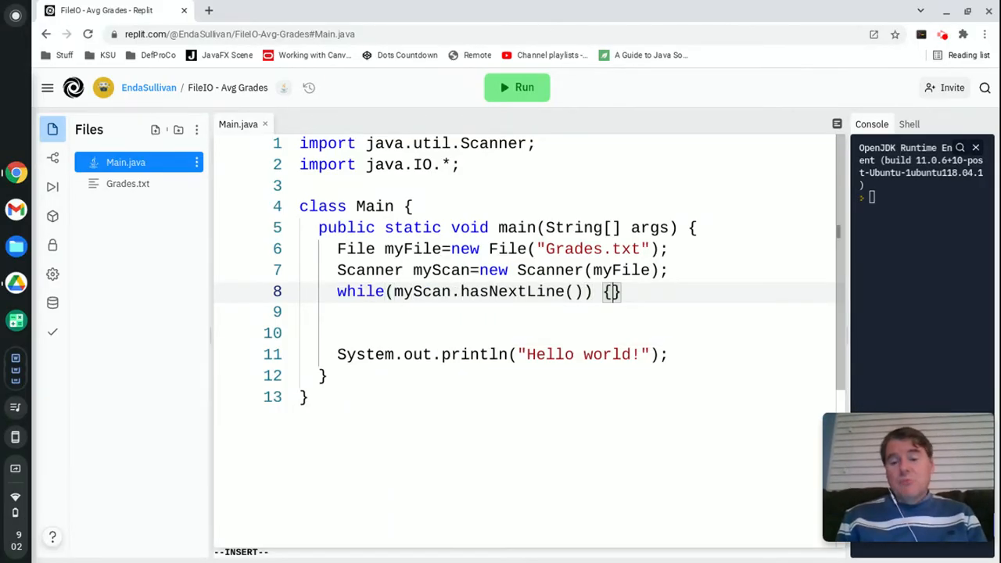
key("Enter")
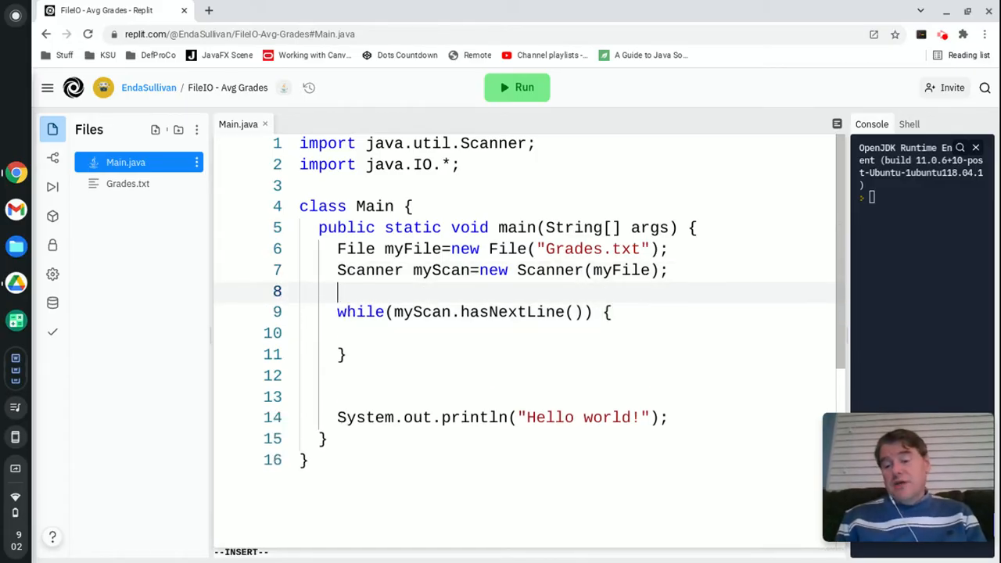
type("String line='")
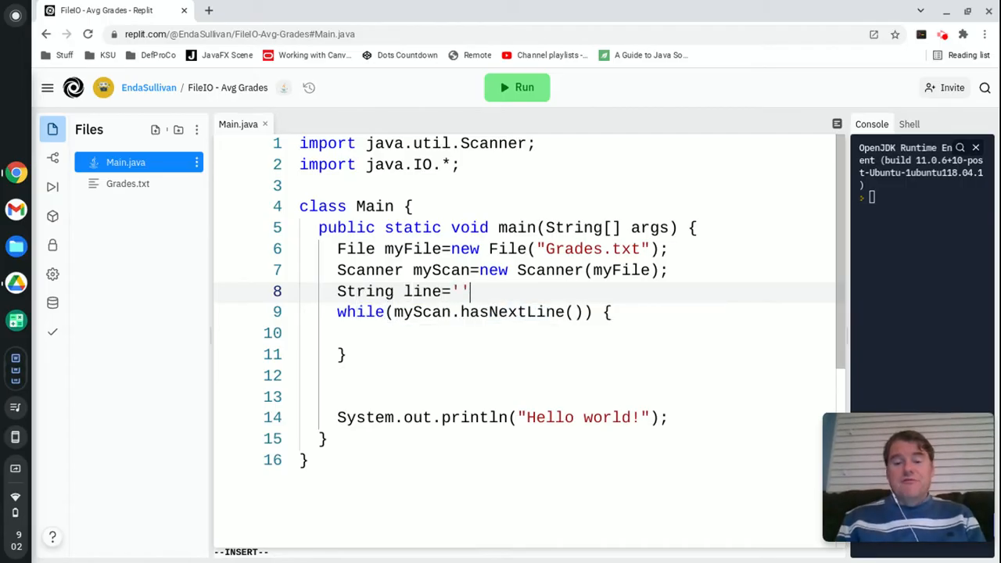
key("Escape")
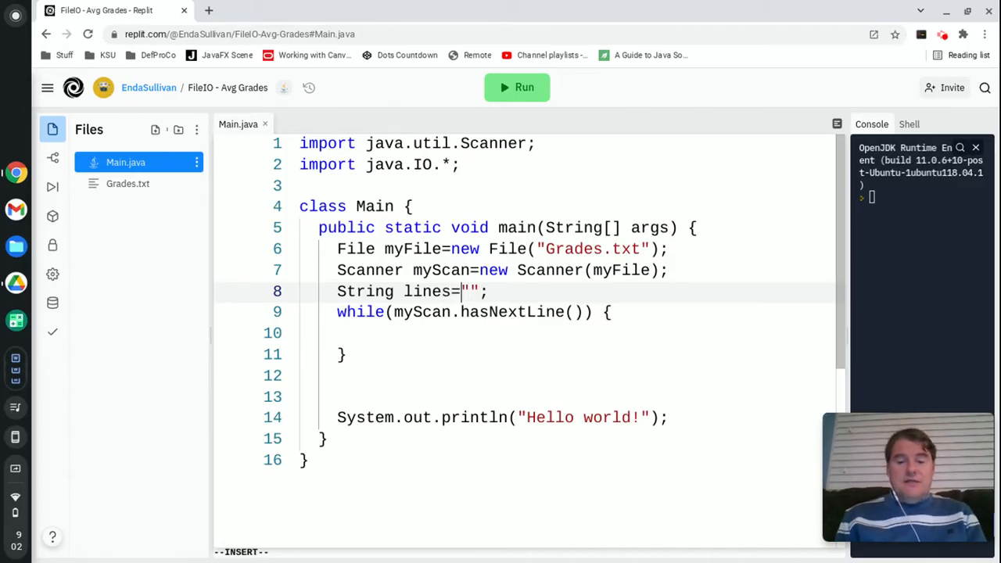
key("Escape")
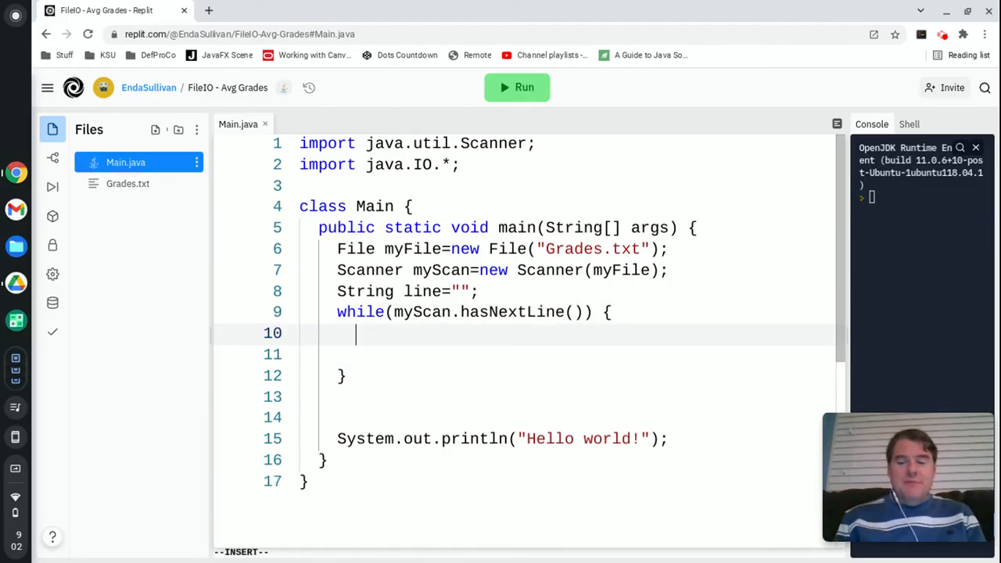
Step: Assign line=myScan.nextLine(), print it with System.out.println, and run the program
type("line=my")
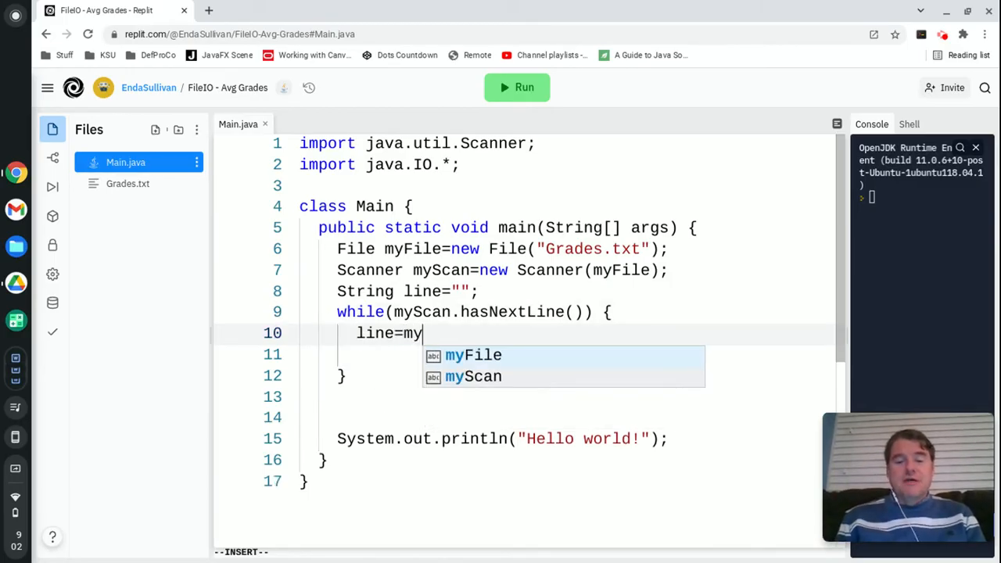
type("Scan.nextLine();")
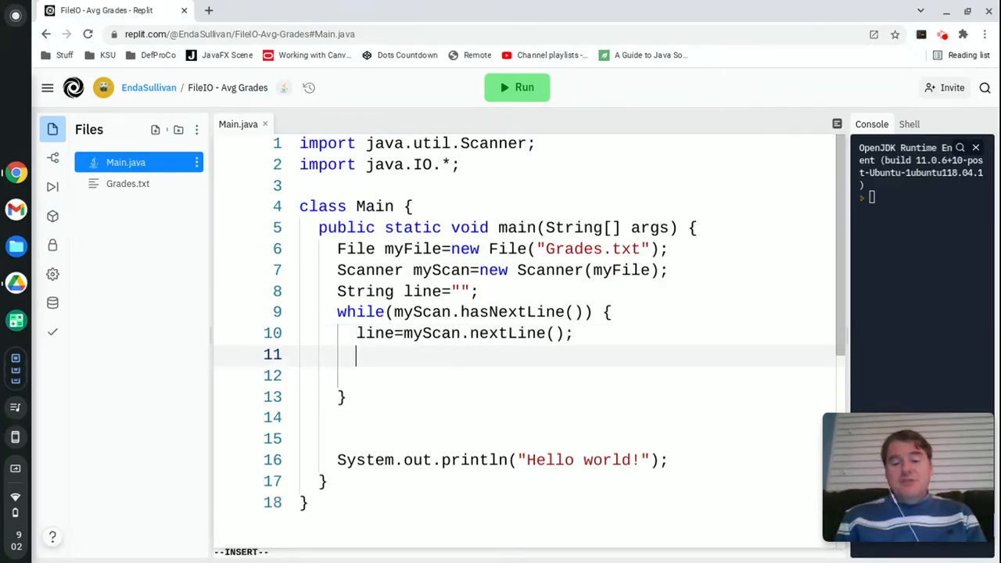
type("System.")
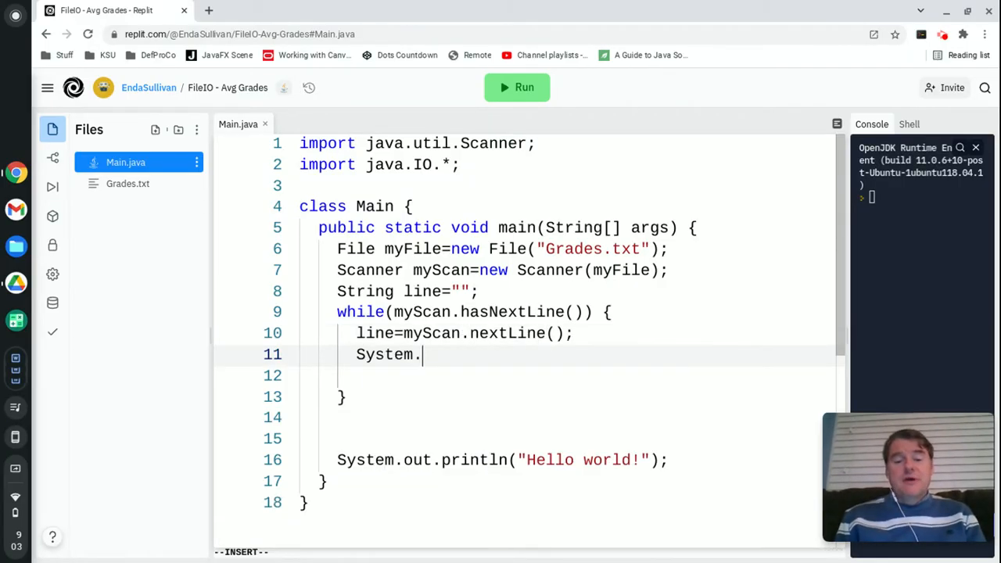
type("out.p")
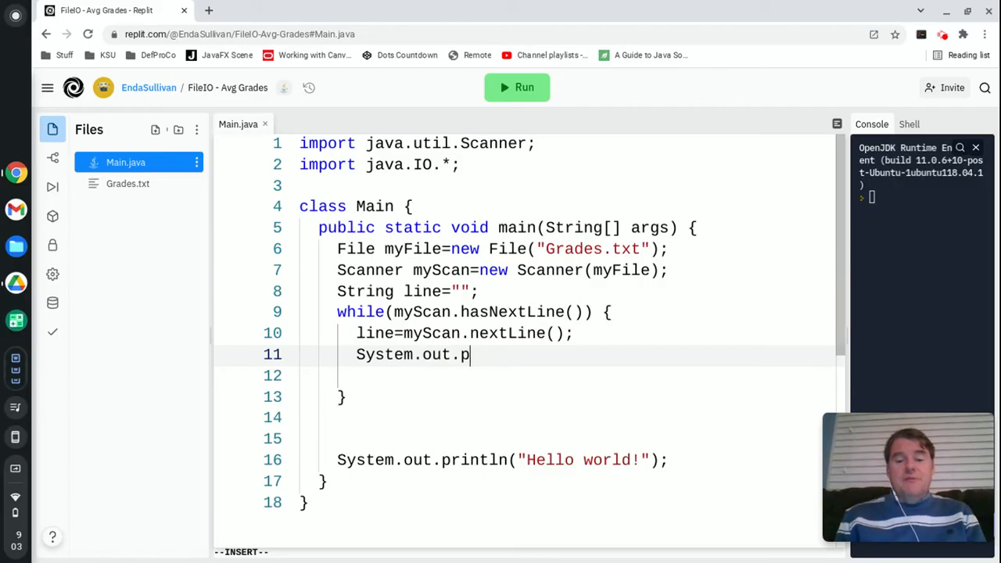
type("rintln(m")
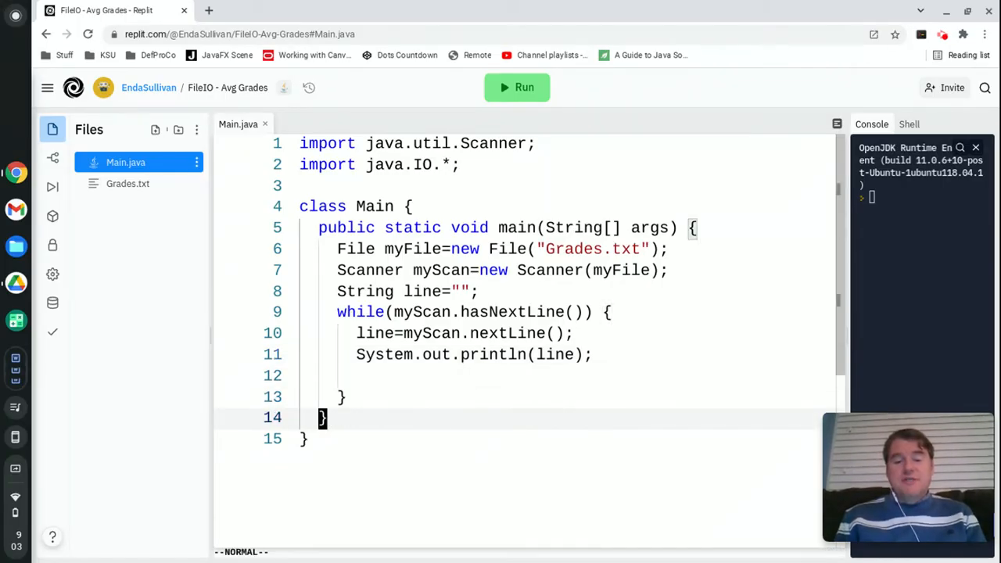
left_click(516, 87)
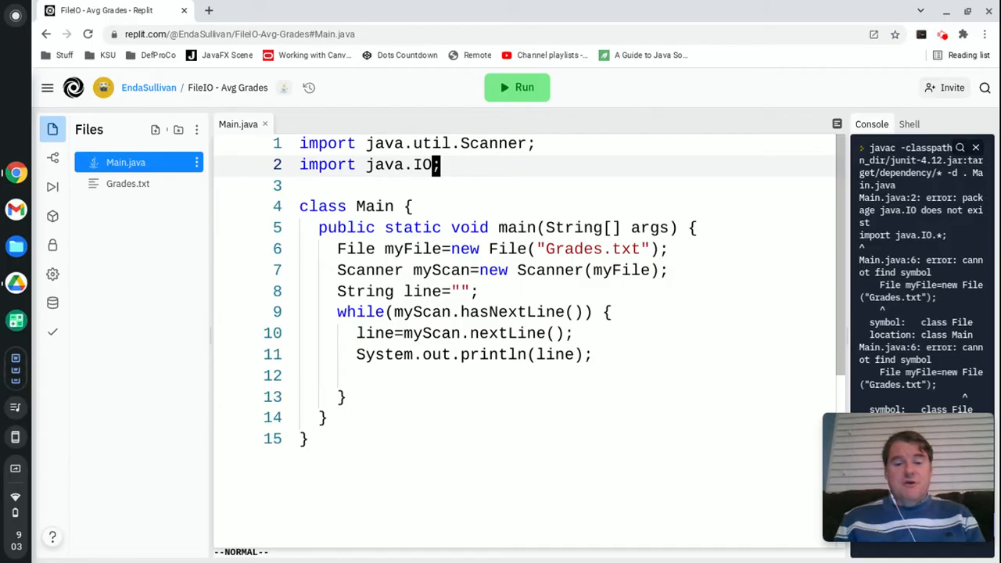
Step: Rerun the program and change the import to java.io.*
left_click(516, 87)
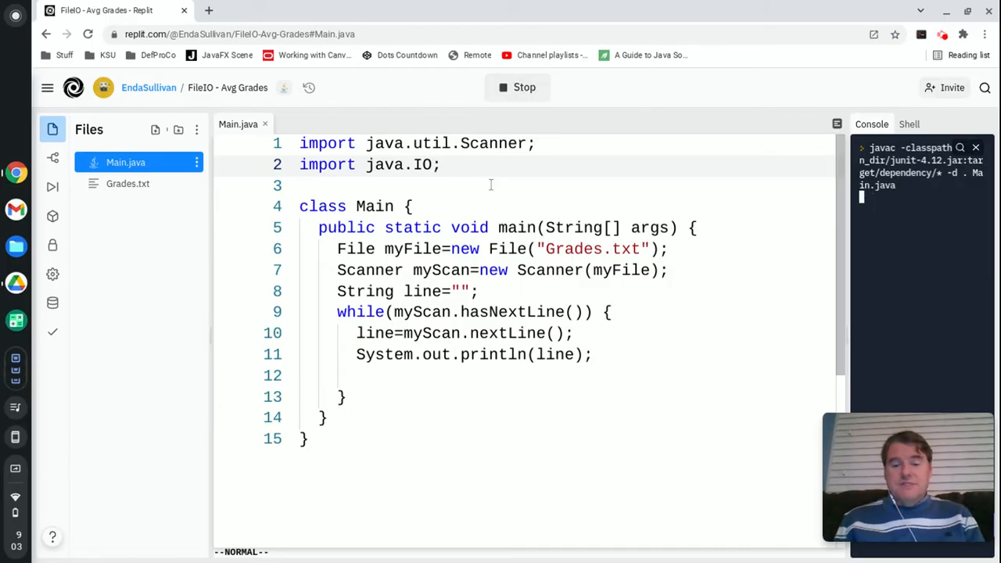
mouse_move(452, 232)
type("io.")
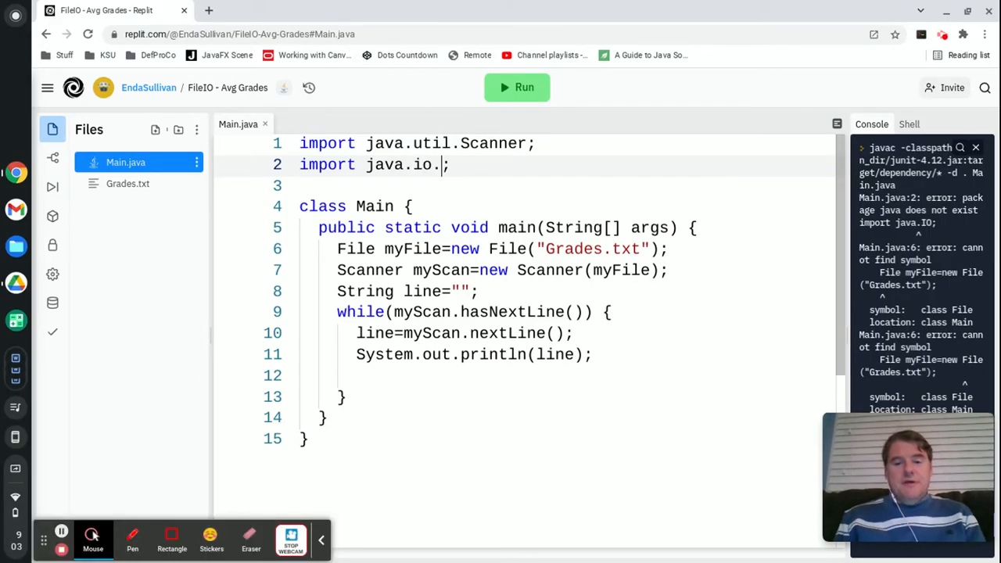
type("*")
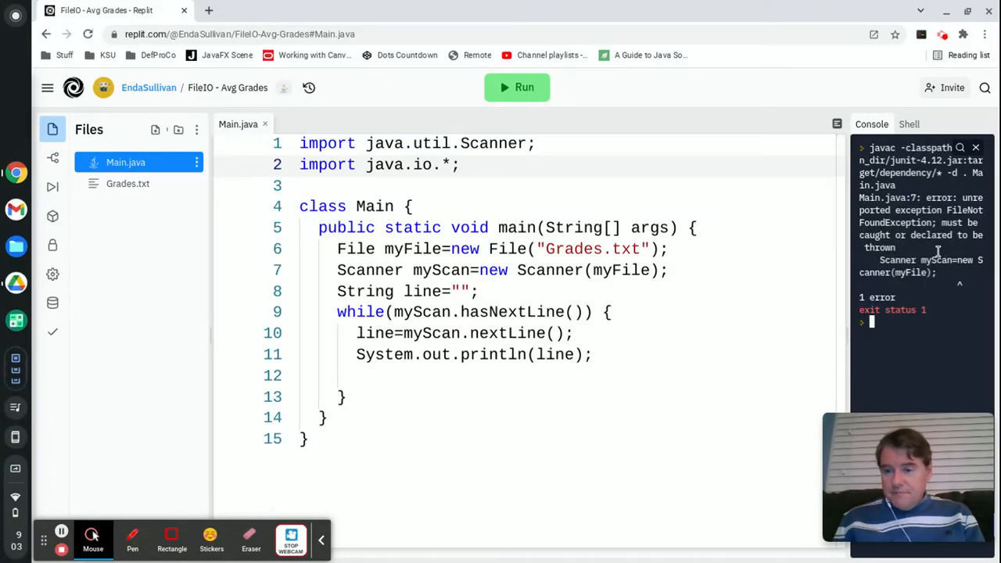
Step: Wrap the File, Scanner and reading loop code in a try block
type("k")
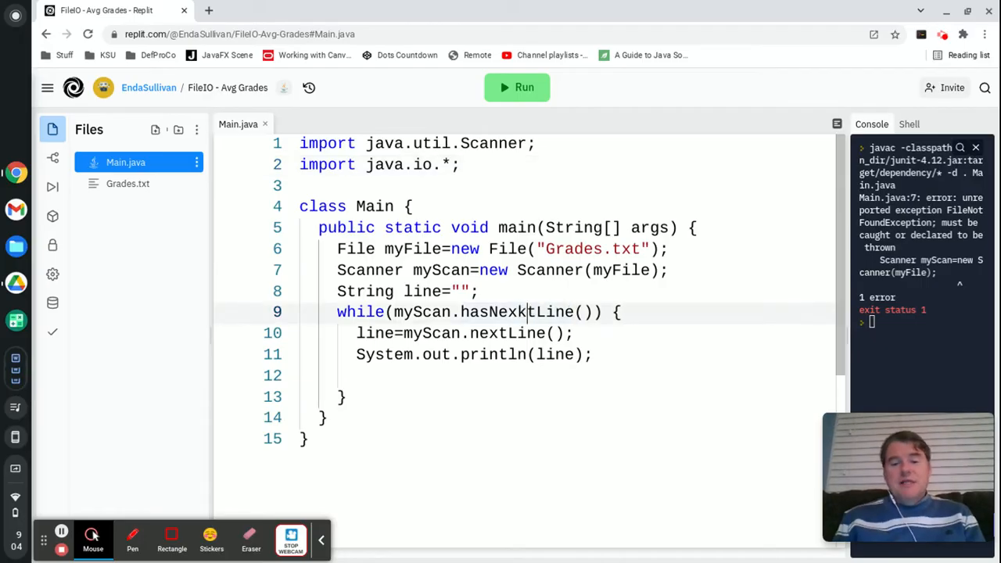
type("kk")
type("try {")
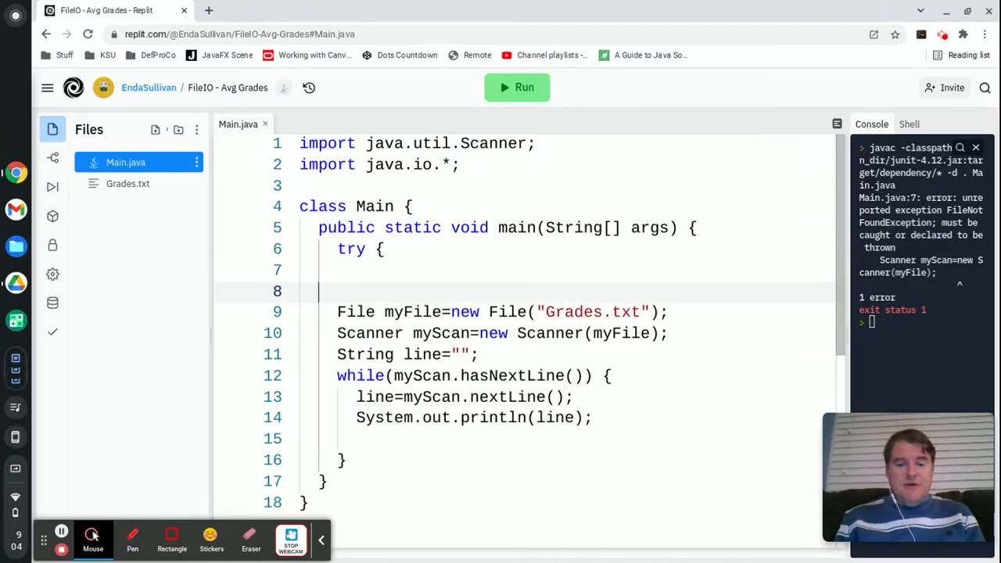
key("Backspace")
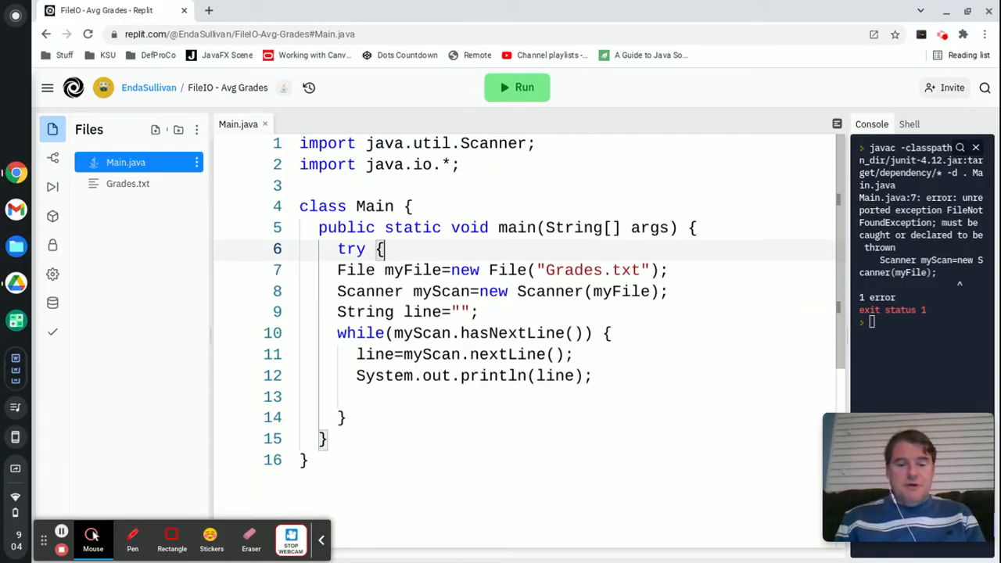
left_click(338, 270)
type("}")
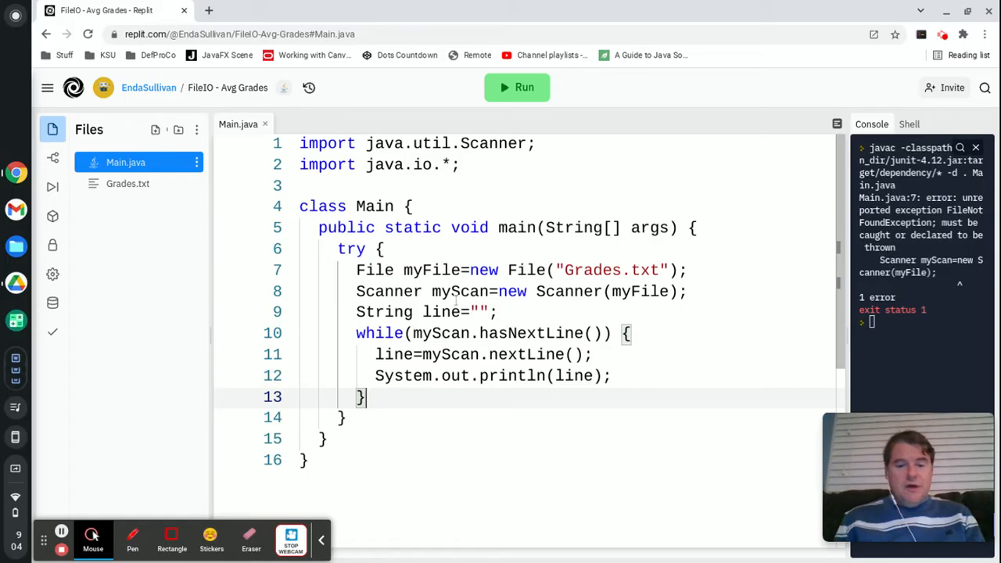
Step: Add catch(Exception e) printing e.getMessage() after the try block
key("Enter")
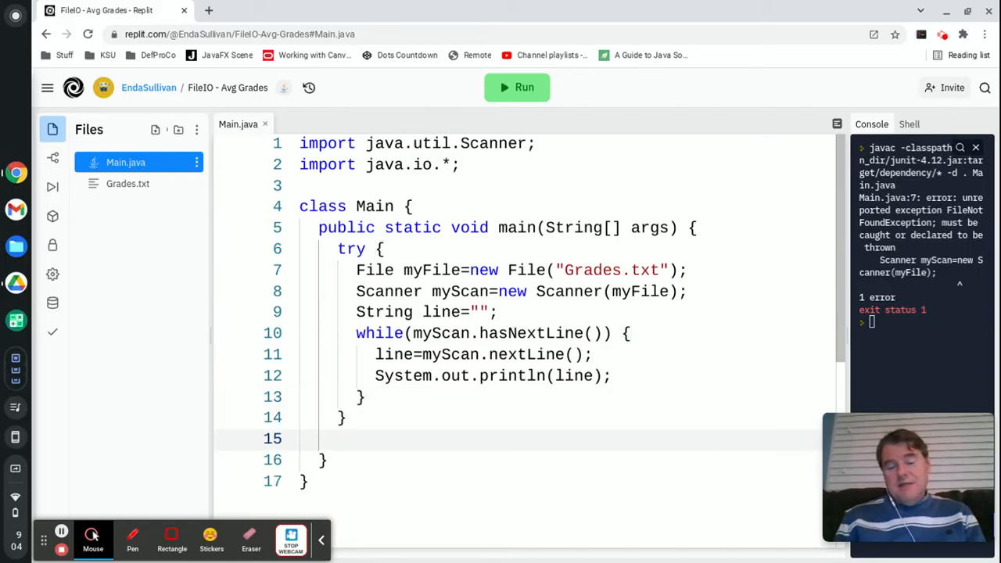
type("catch(Exception e) {")
type("System.out.println(")
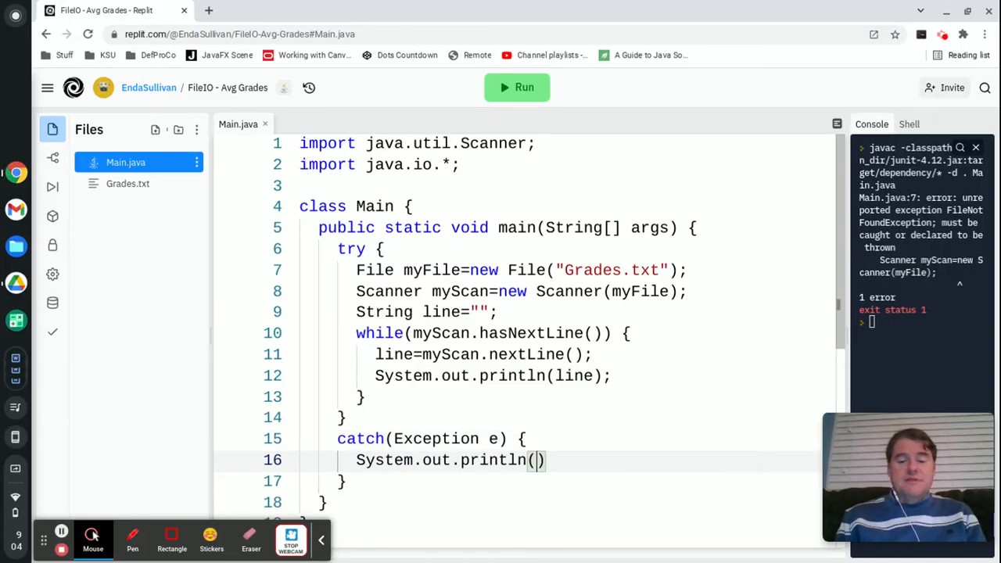
type("e.get")
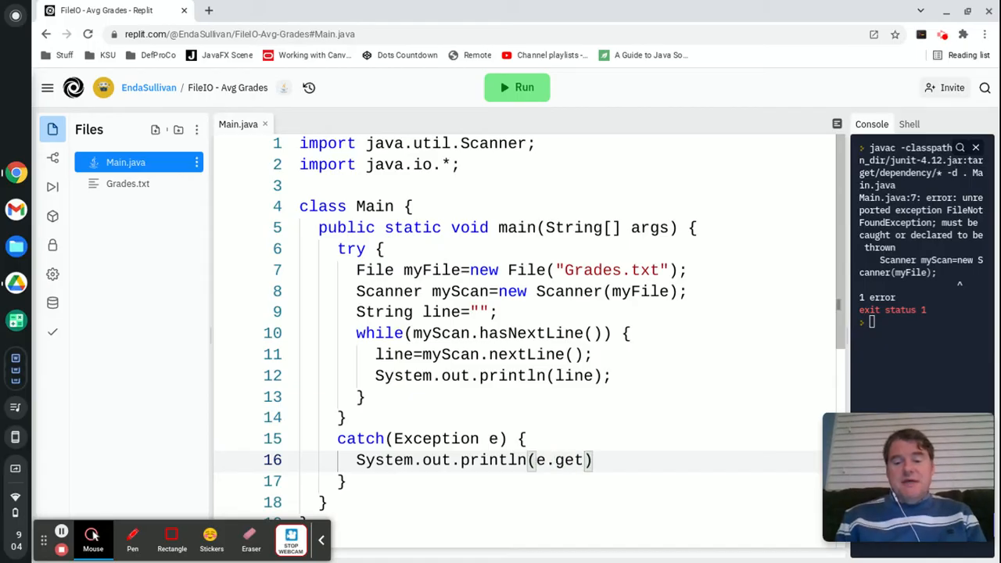
type("Message()")
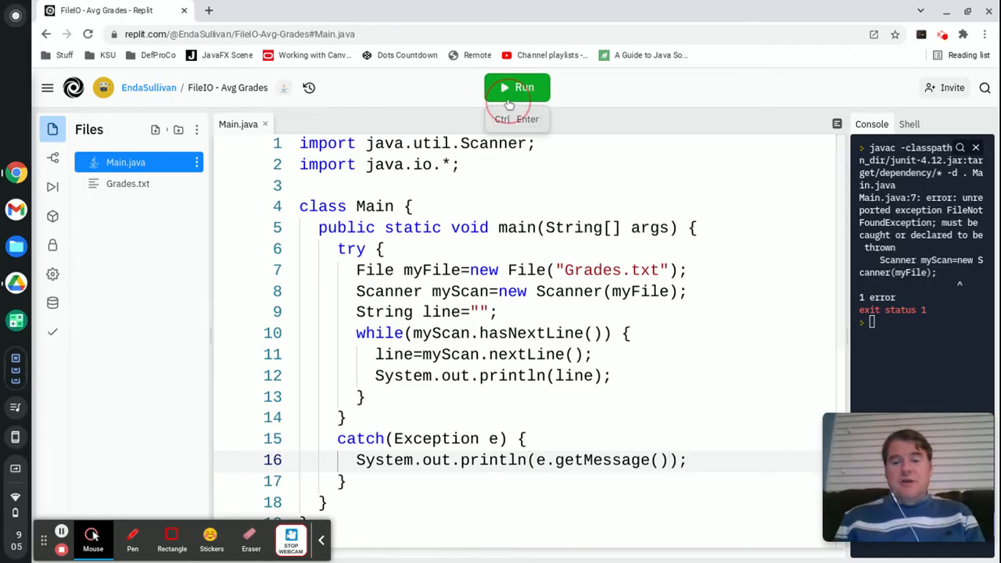
Step: Run the program to print all thirteen grades, then position before the while loop
left_click(516, 87)
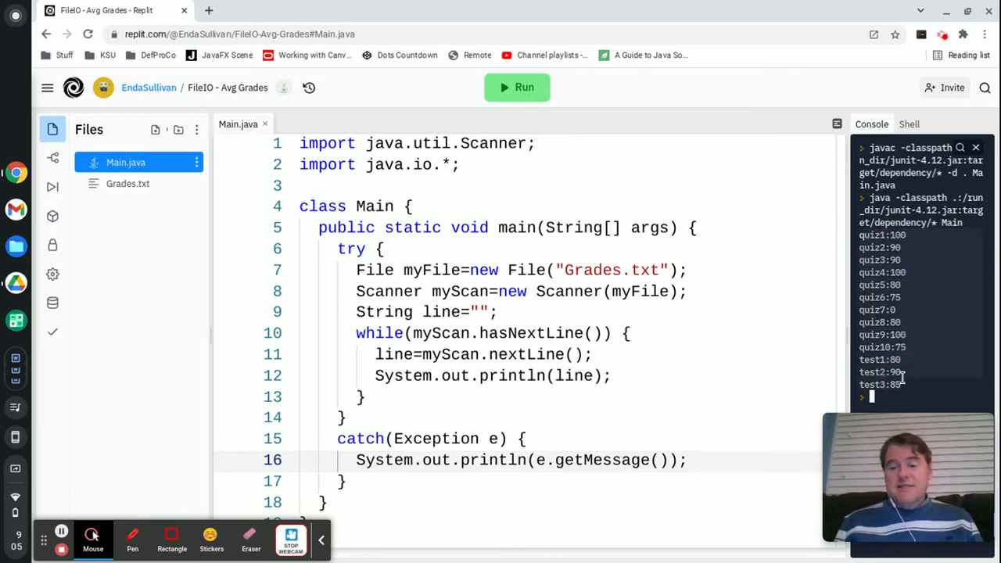
left_click(594, 355)
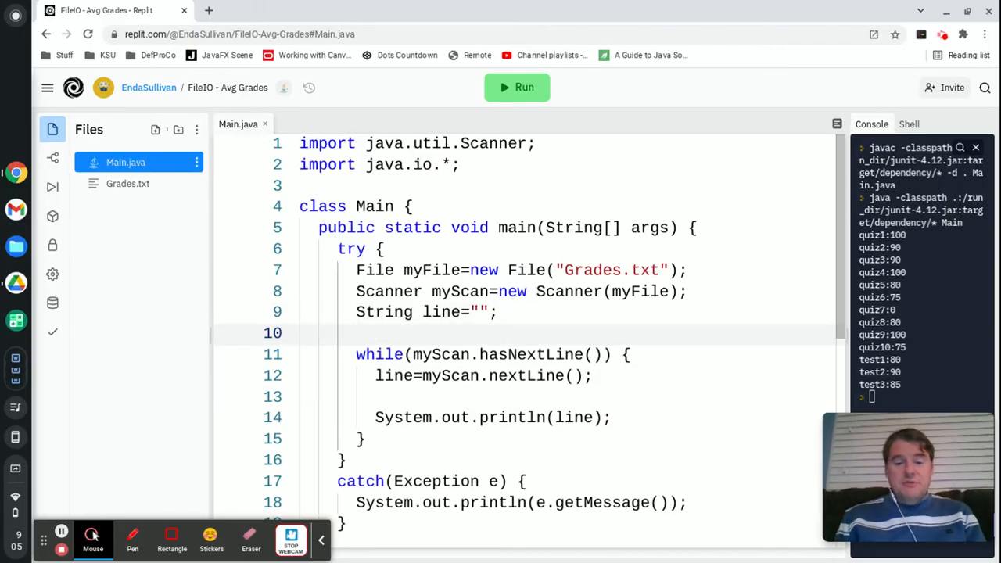
Step: Declare int quizsum, quizcount, testsum and testcount, each initialised to 0
type("int quiz")
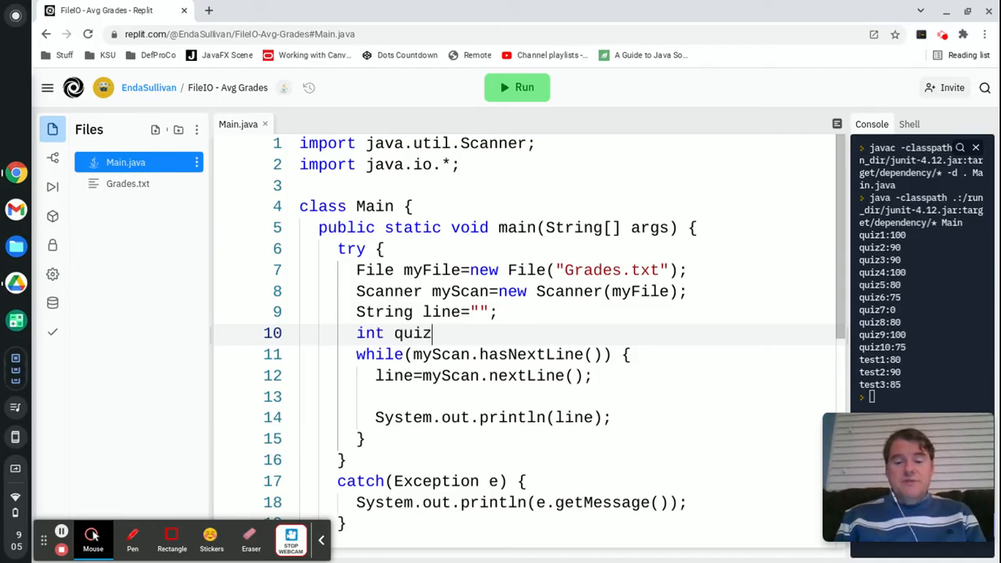
type("sum=0")
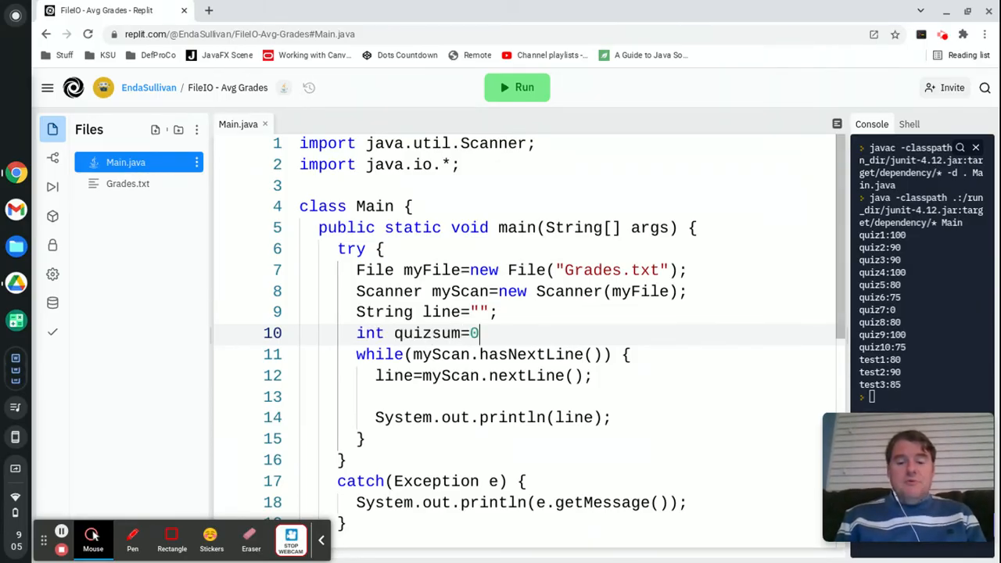
type("int qu")
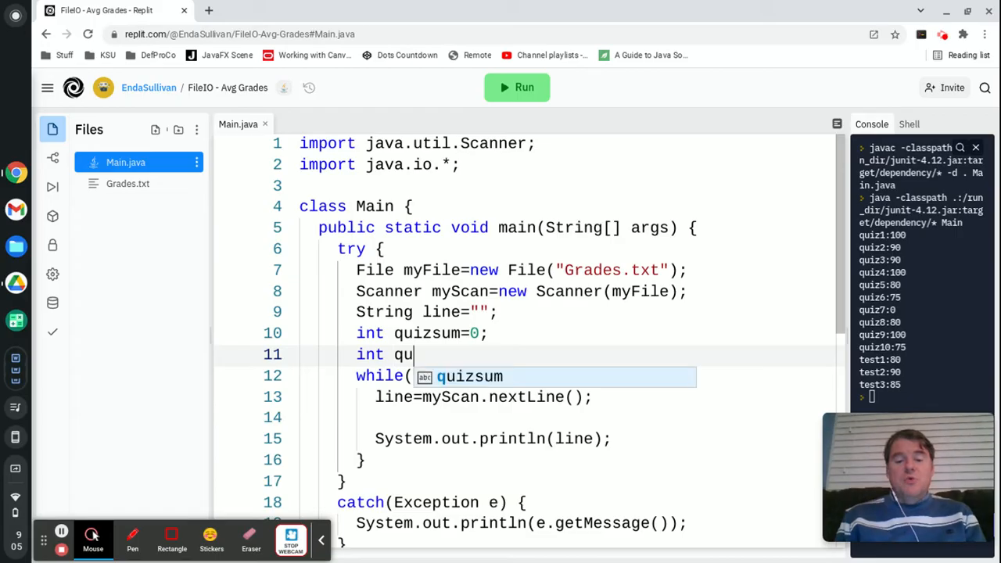
type("izcount=")
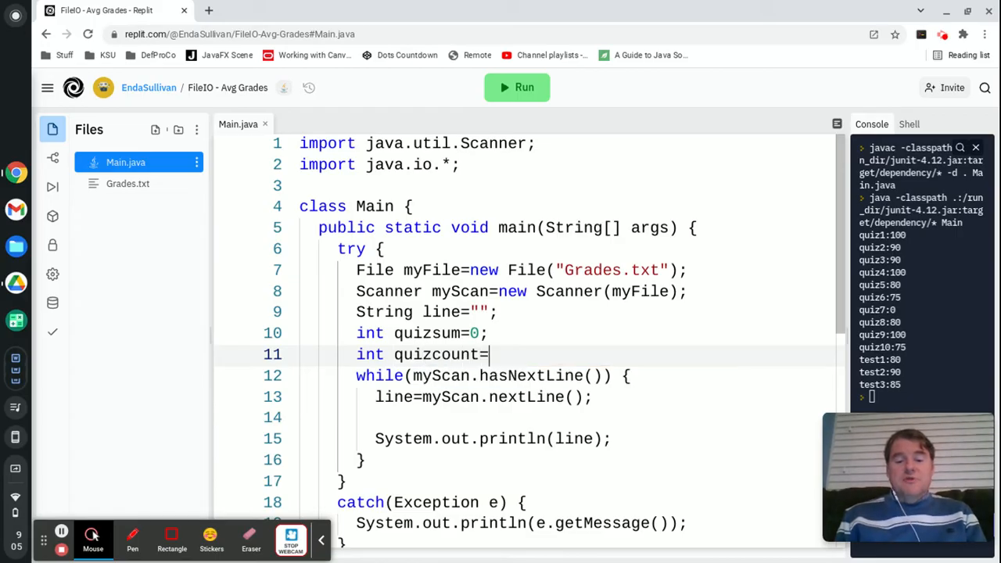
type("0;")
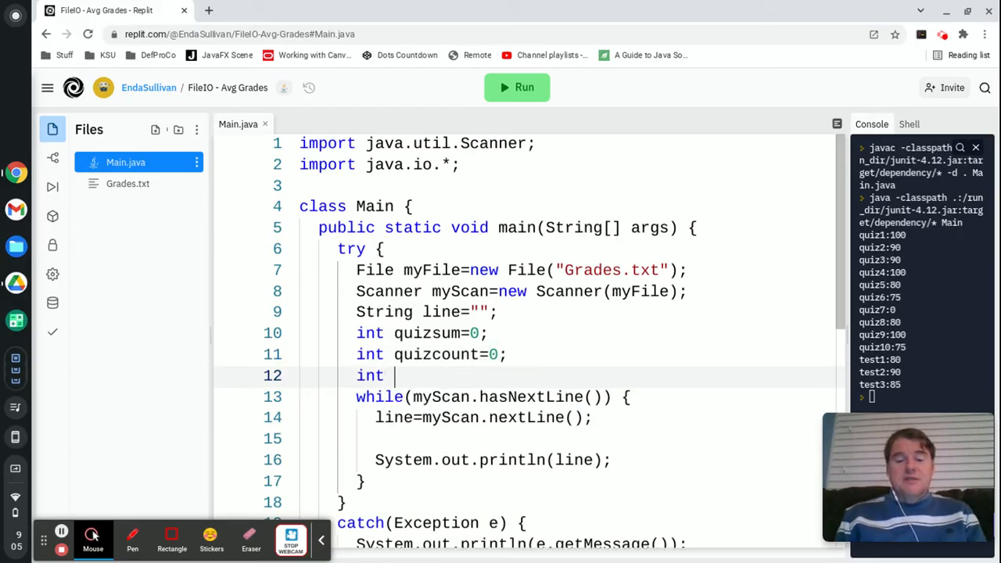
type("testsum=0;")
type("int testcount")
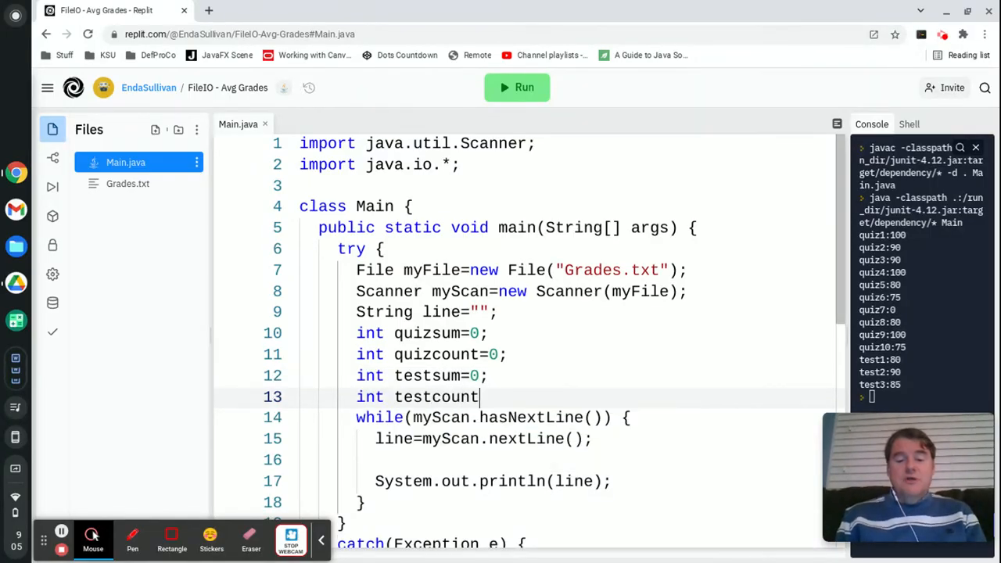
type("=0;")
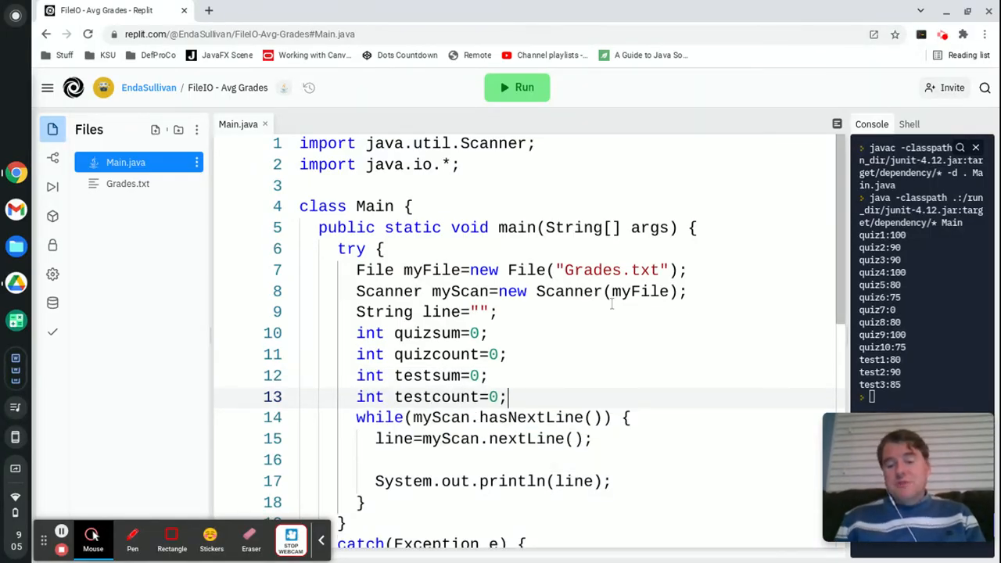
scroll("down", 3)
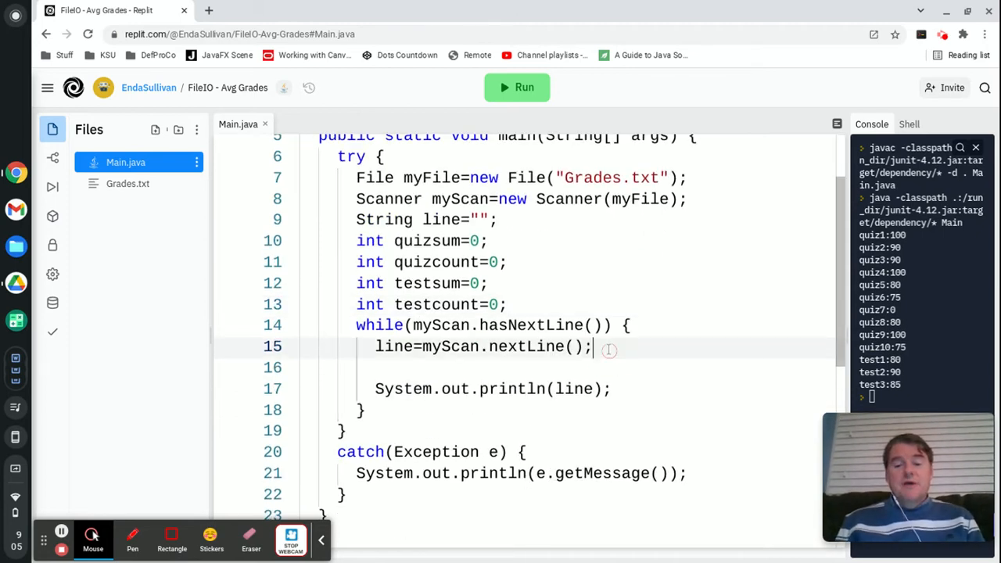
Step: Add an if(line.contains("quiz")) block beginning a quizsum+= statement
key("enter")
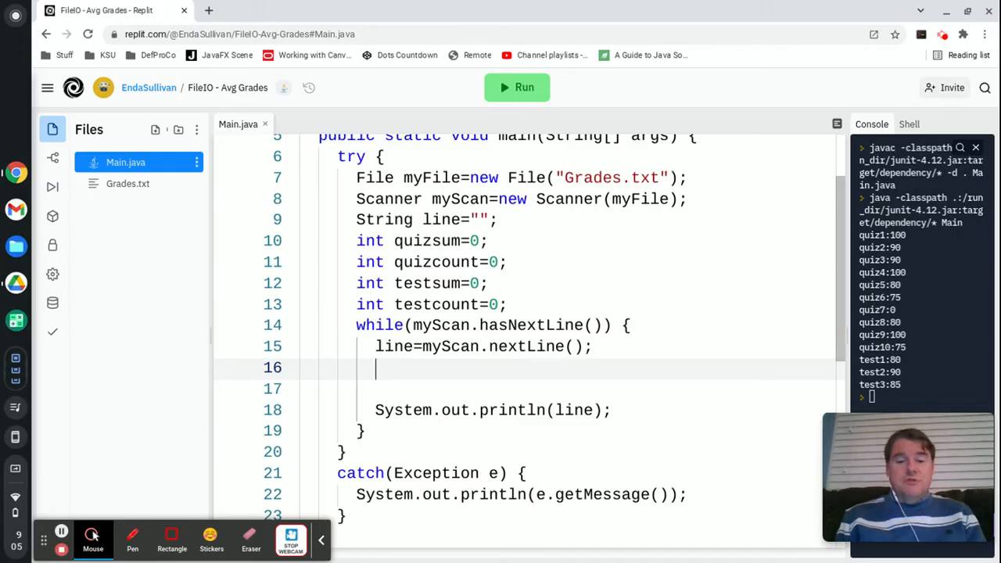
type("if(line.c")
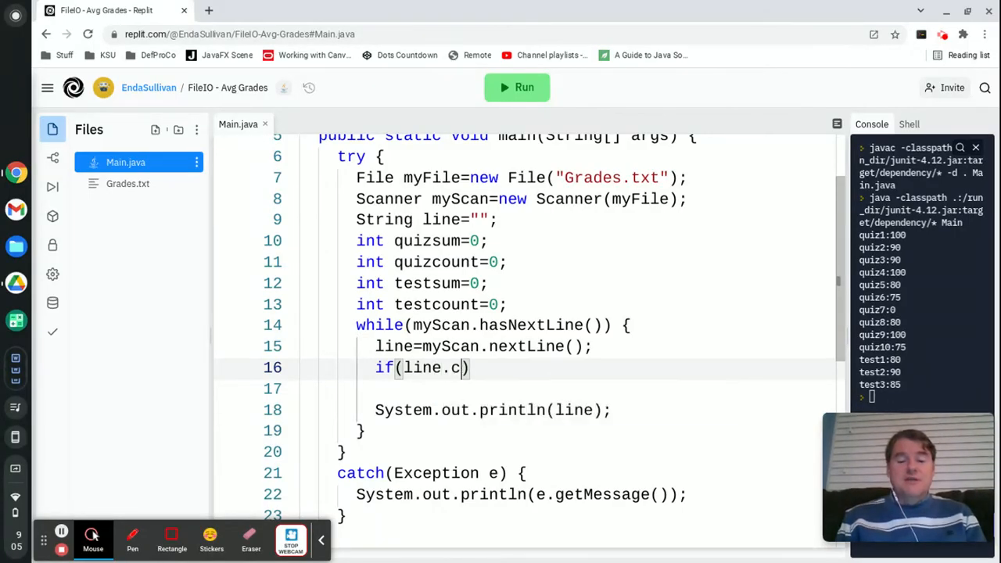
type("ontains()")
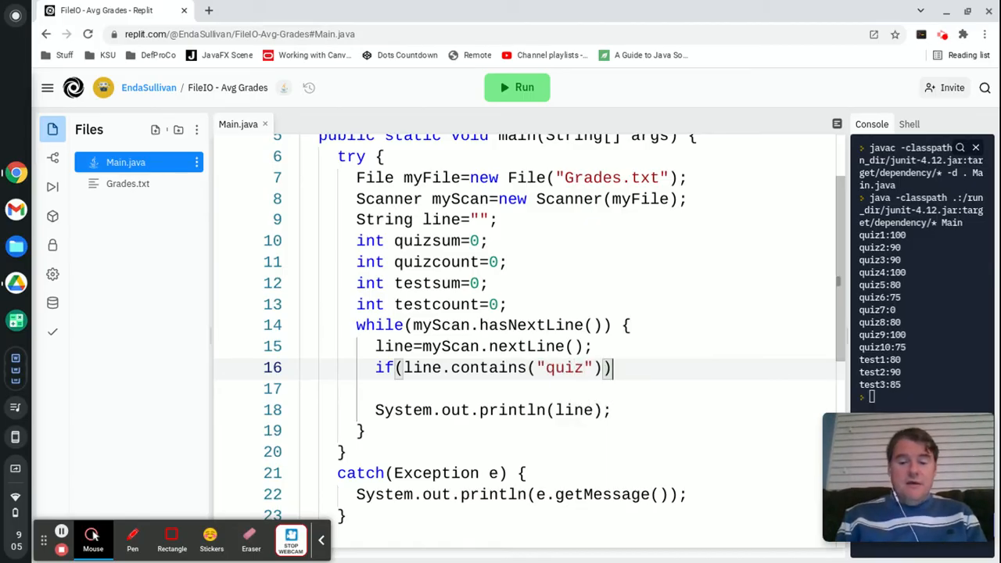
type("{")
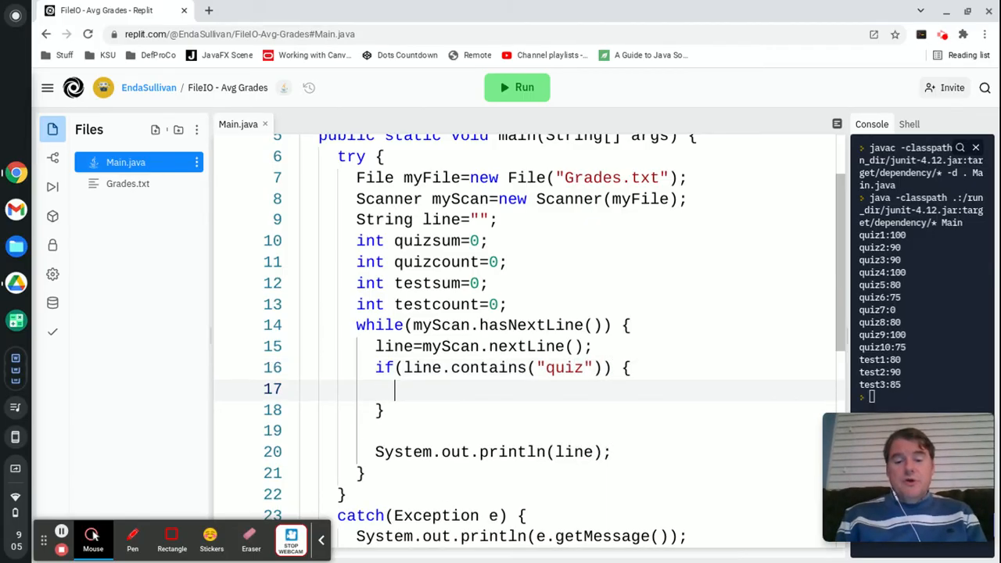
type("quizsu")
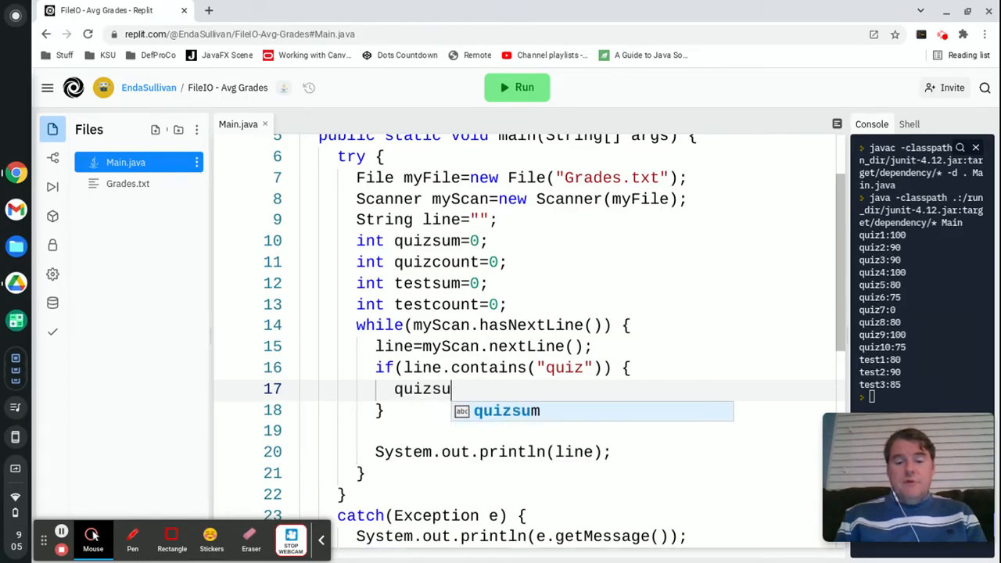
type("m+")
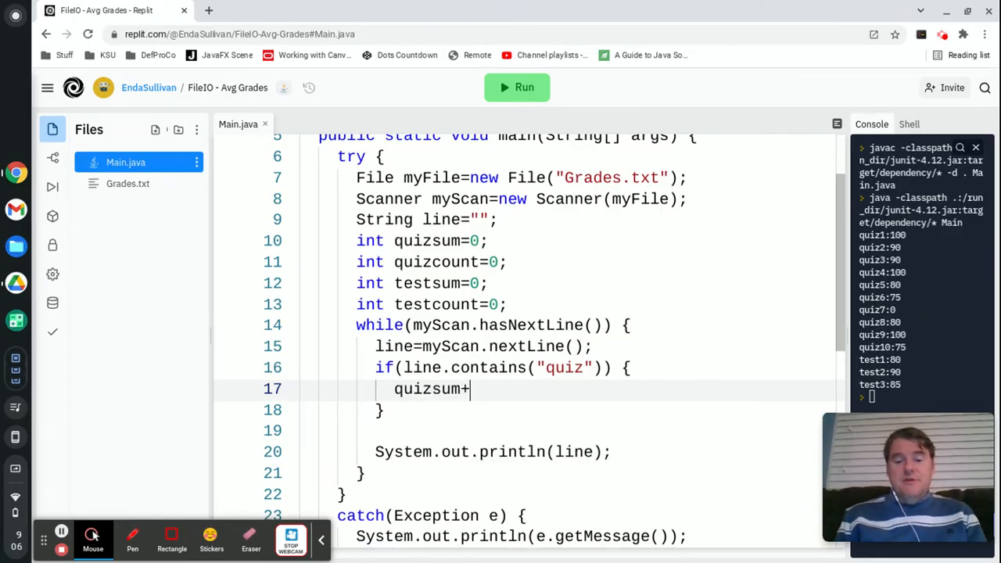
type("=")
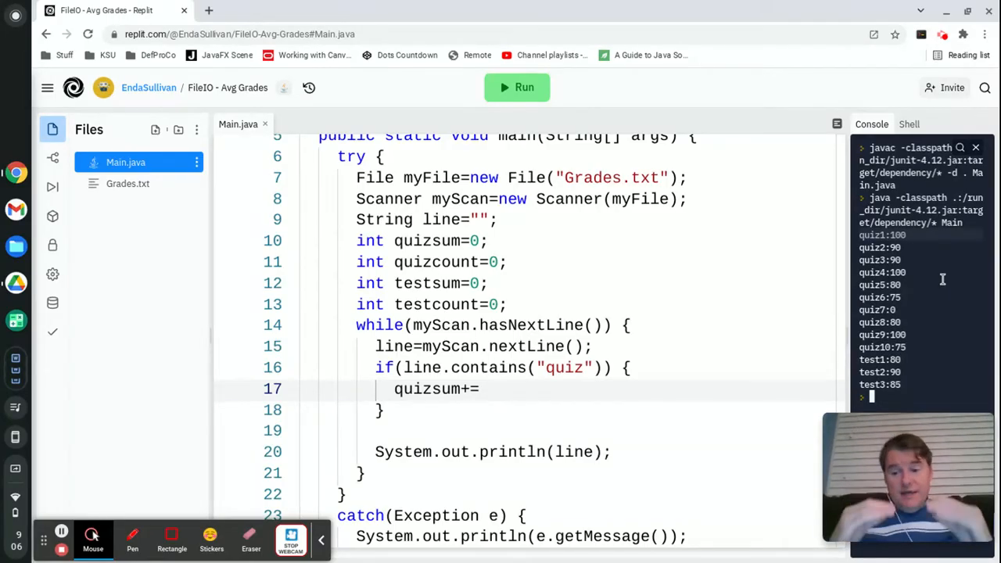
left_click(628, 367)
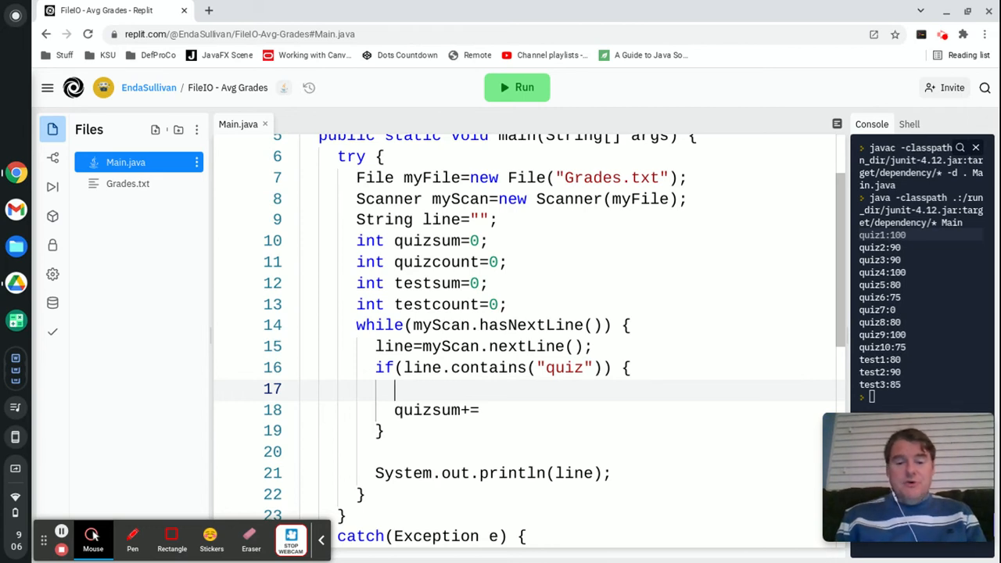
Step: Split the line on the colon into String[] bits
type("S")
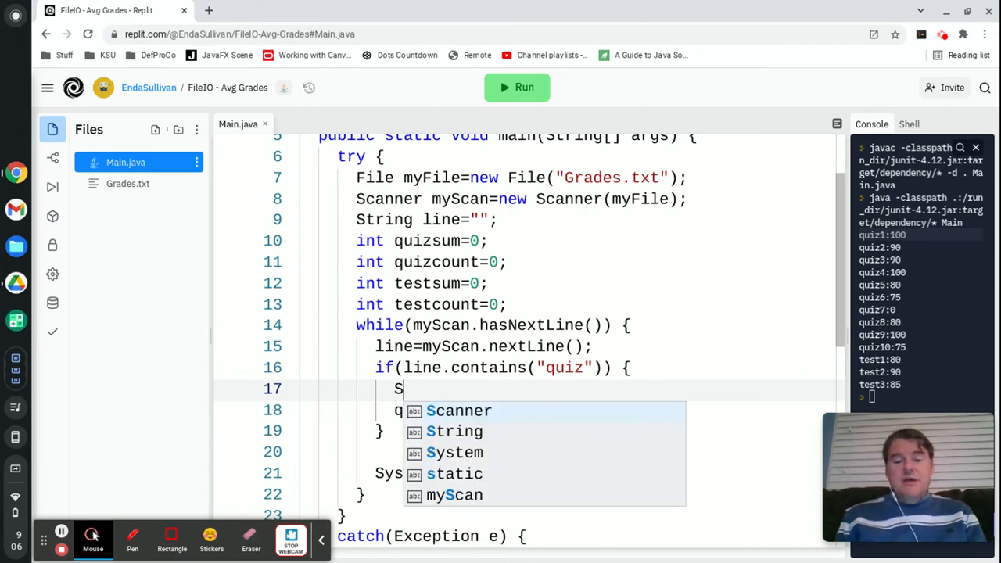
type("tring[]")
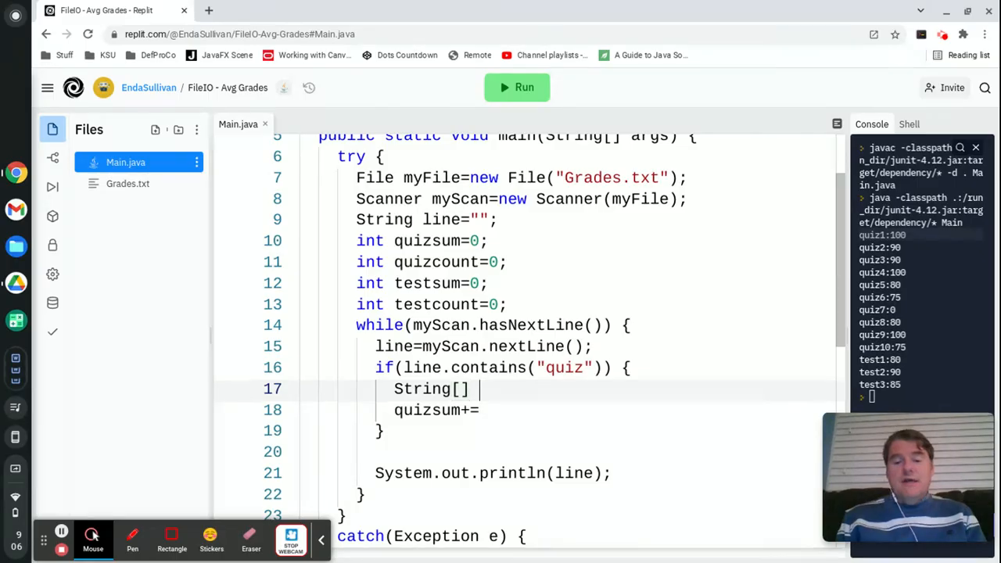
type("bits=")
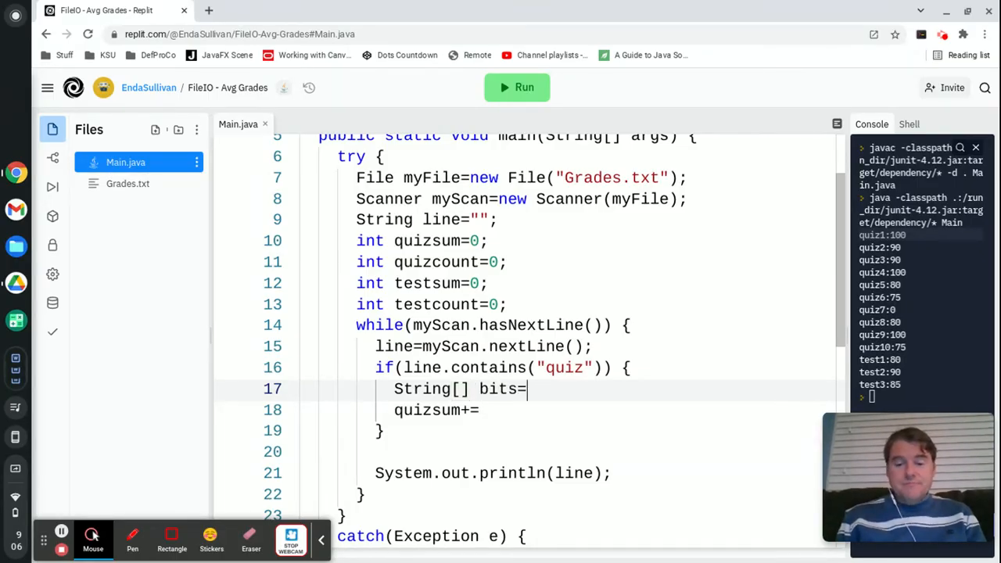
type("line.s")
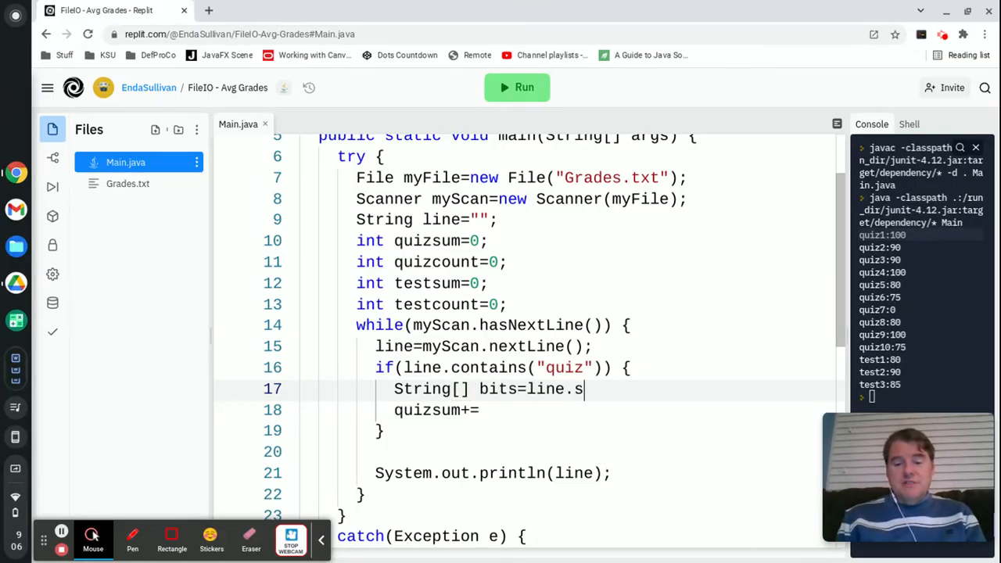
type("plit()")
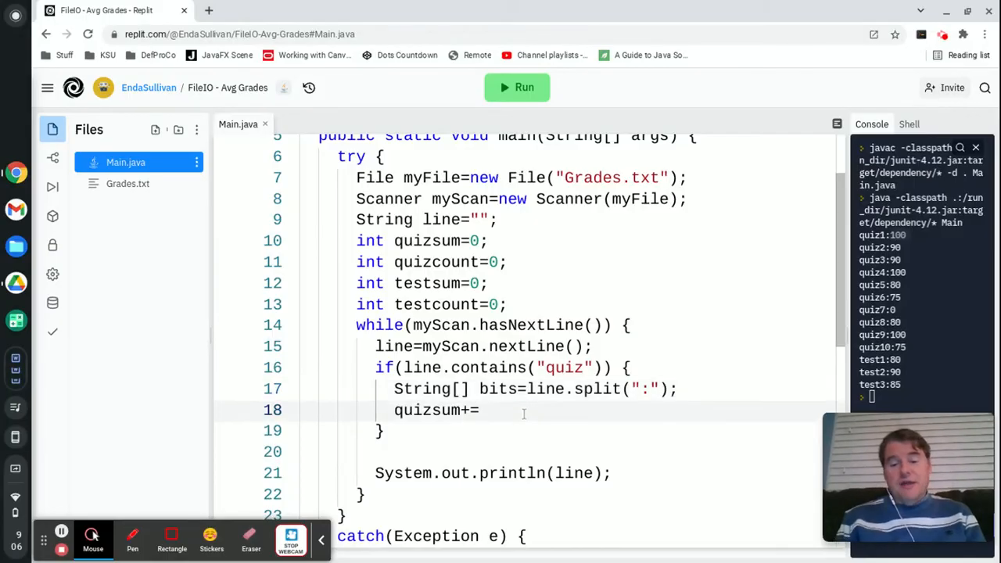
Step: Parse bits[1] into int quizGrade, add it to quizsum, and increment quizcount
left_click(677, 389)
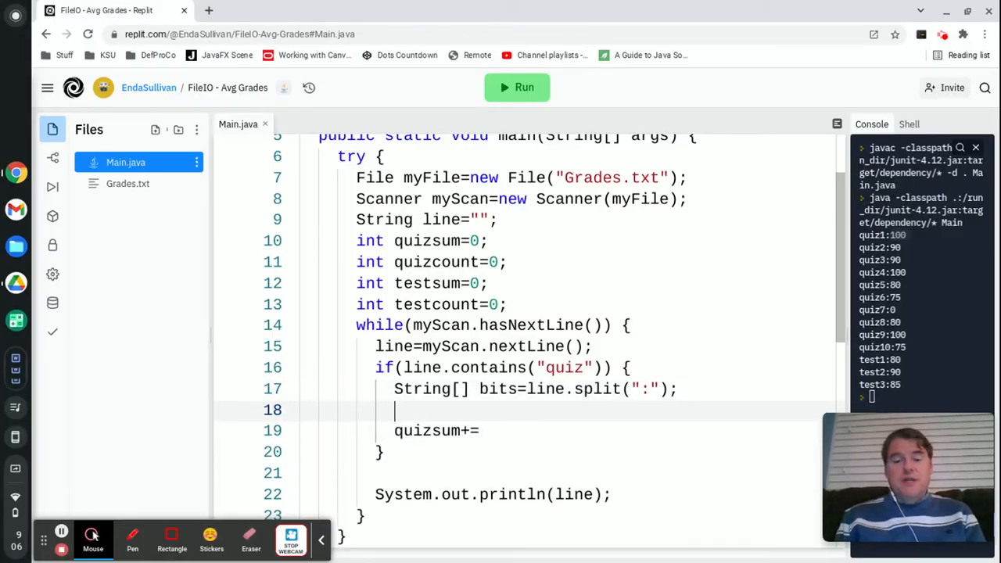
type("int quiz")
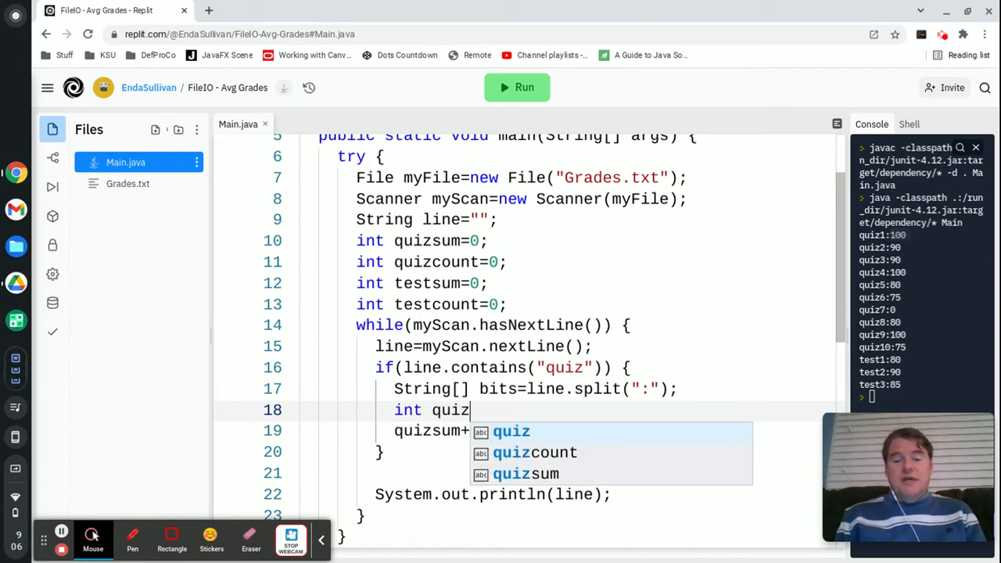
type("Grade=")
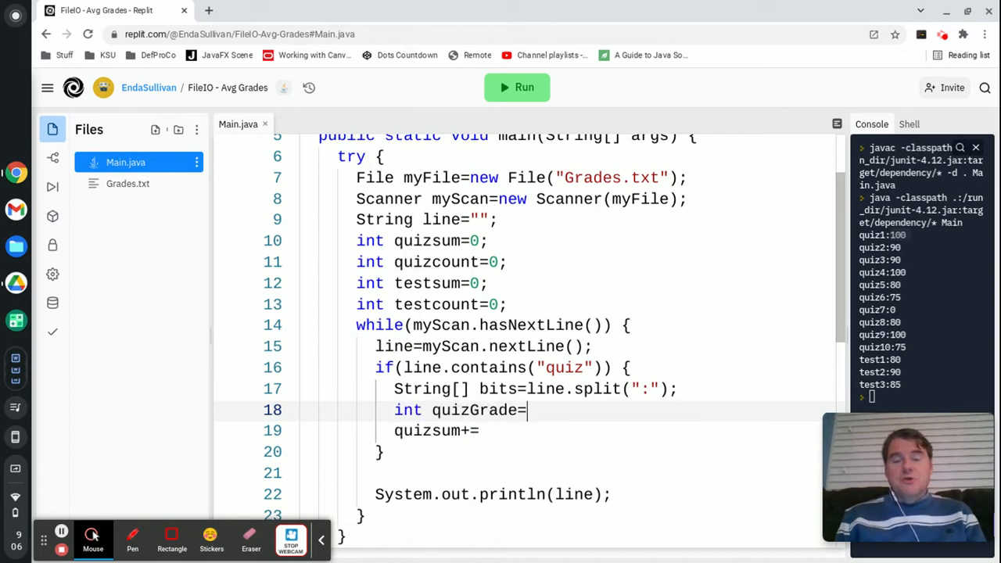
type("Integer.par")
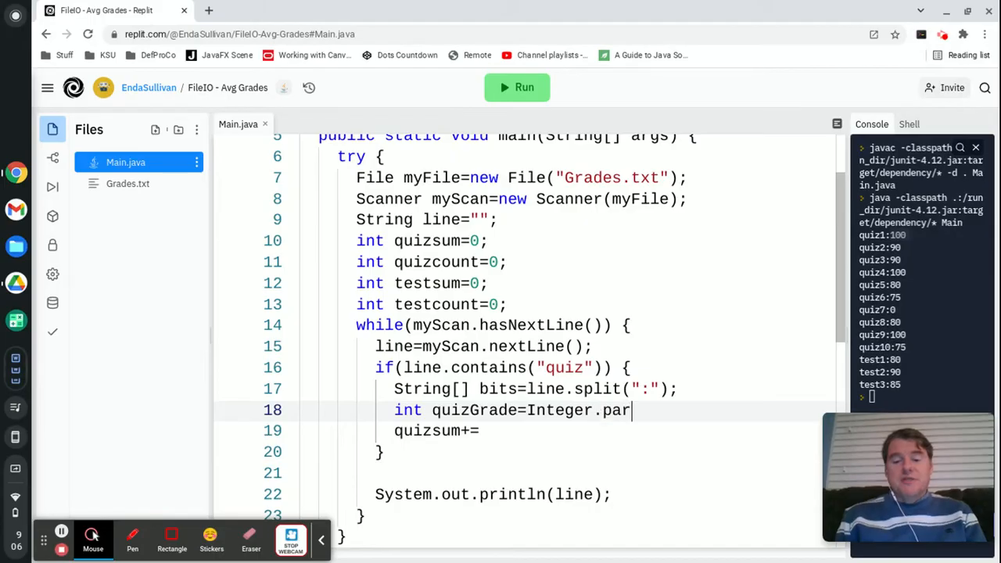
type("seInt(bits[1]);")
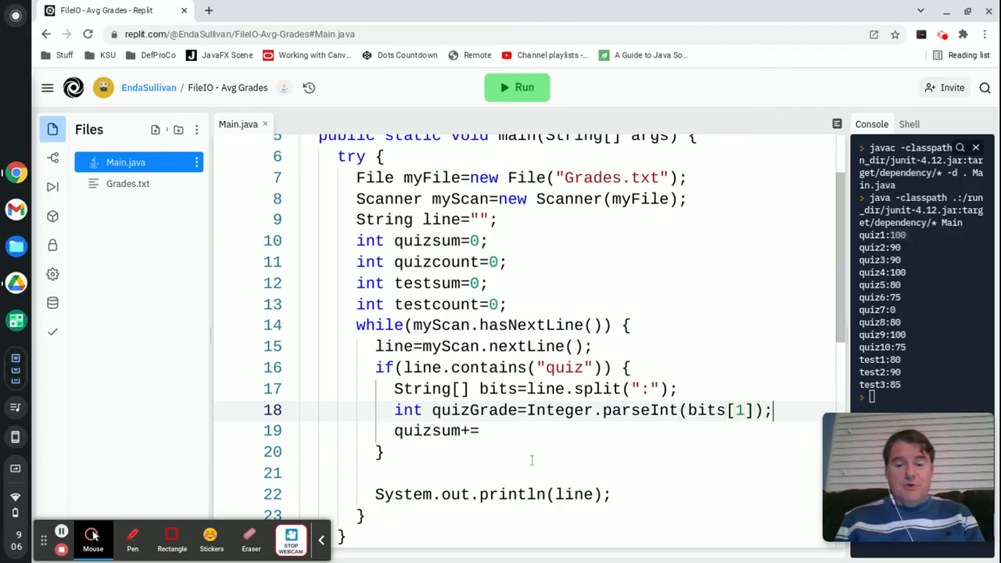
type("quizGrade")
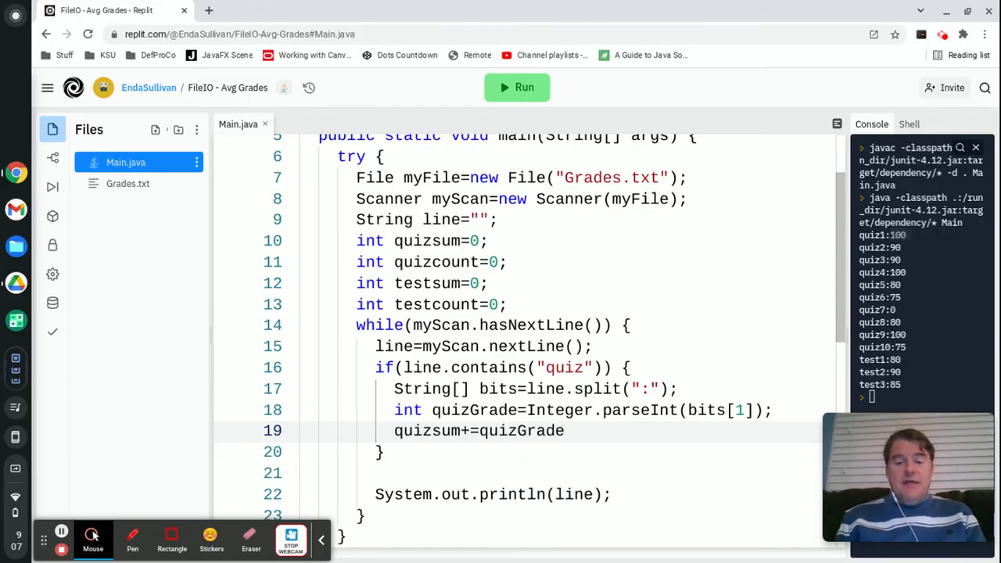
type(";")
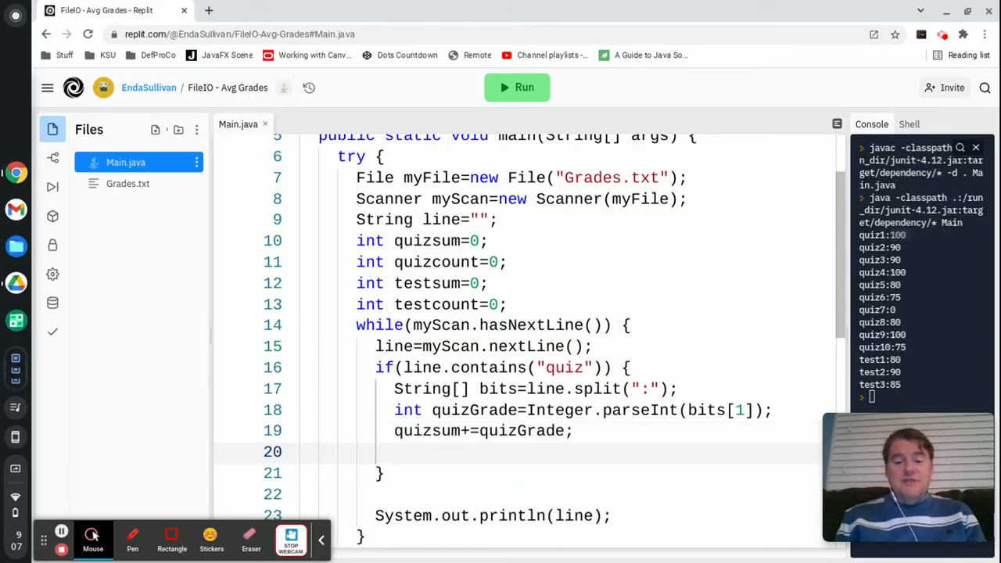
type("quizcount++")
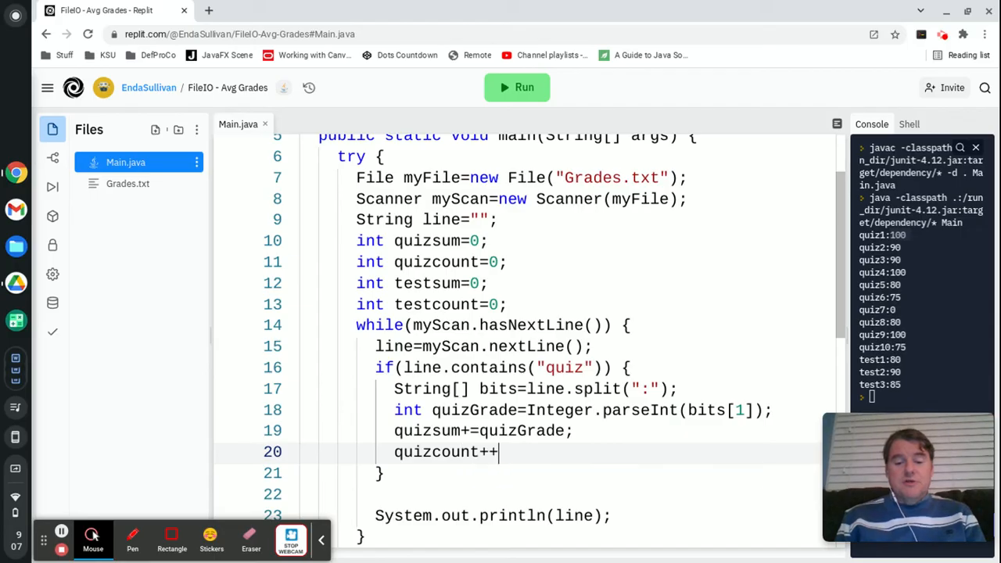
type(";")
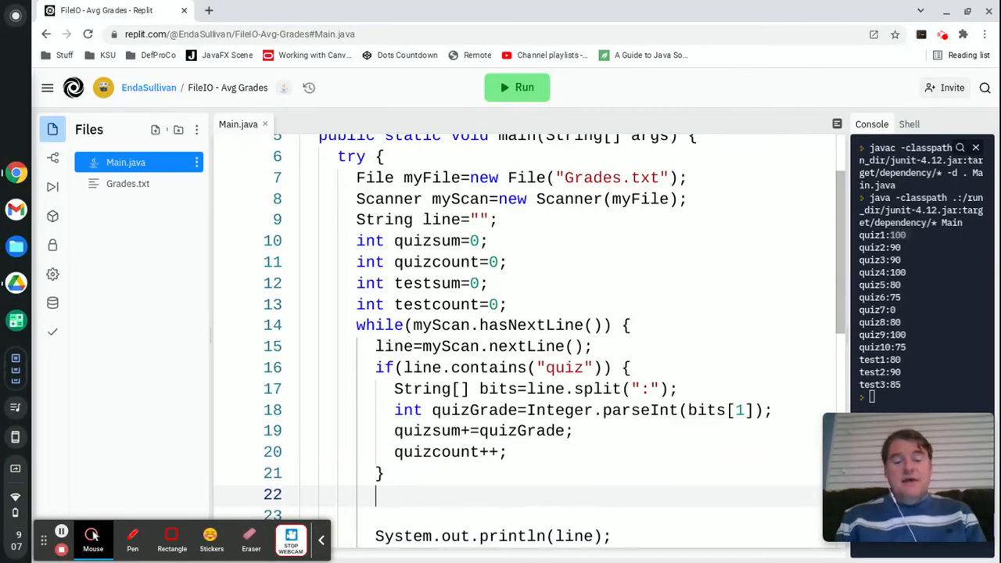
Step: Make the else branch sum testGrade into testsum and count tests, and remove the println(line) statement
type("else {")
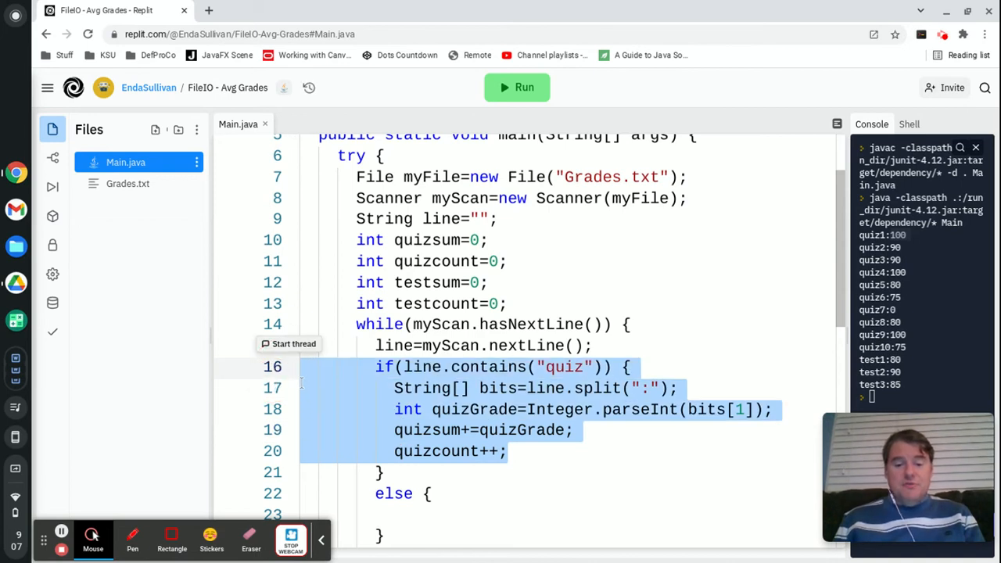
left_click(304, 387)
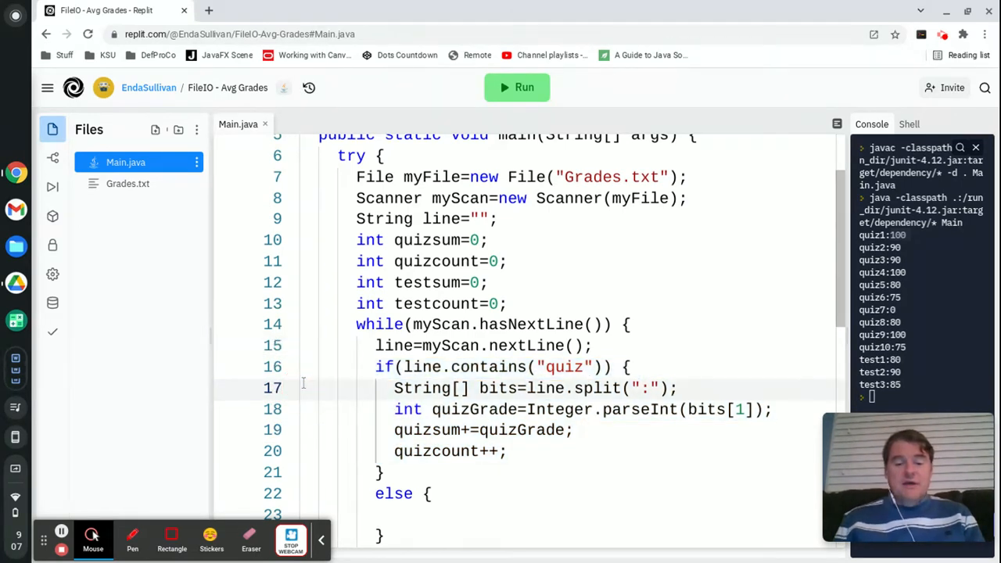
left_click_drag(393, 388, 506, 452)
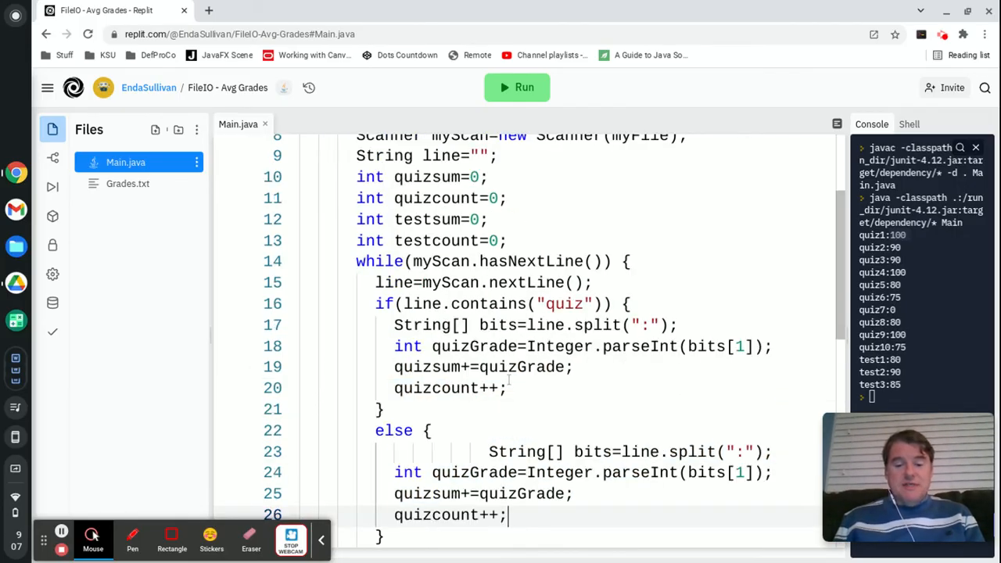
scroll("down", 3)
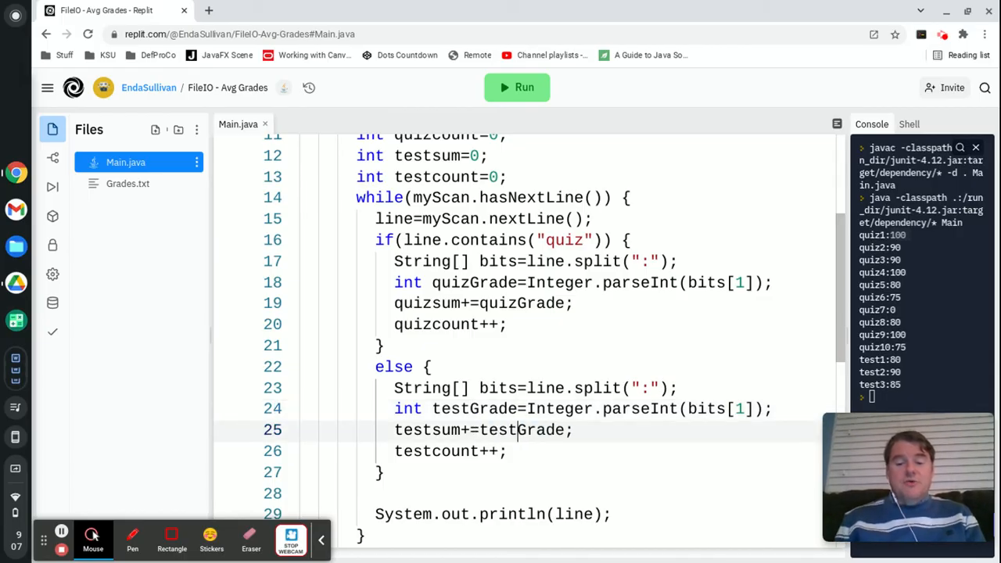
mouse_move(395, 509)
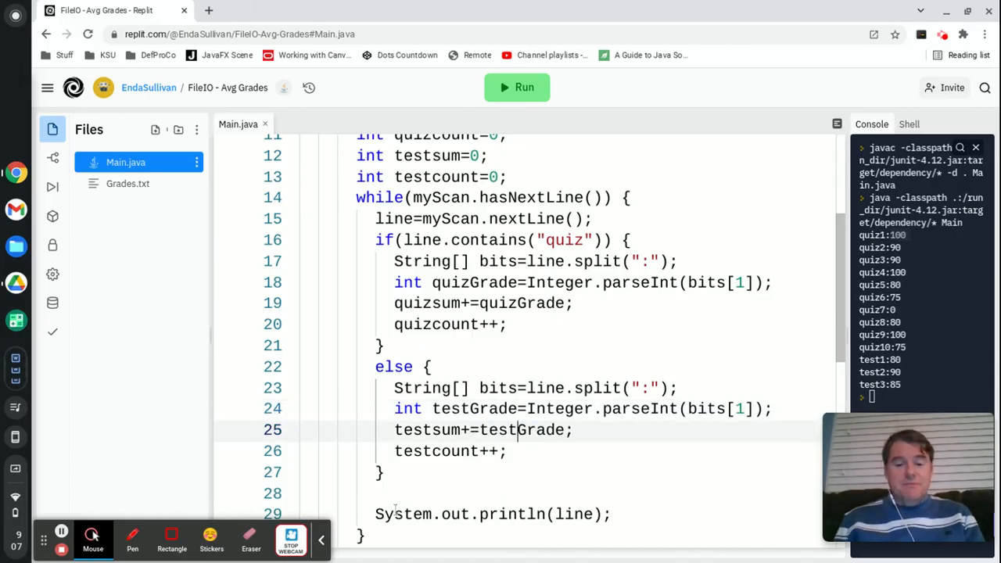
type("d")
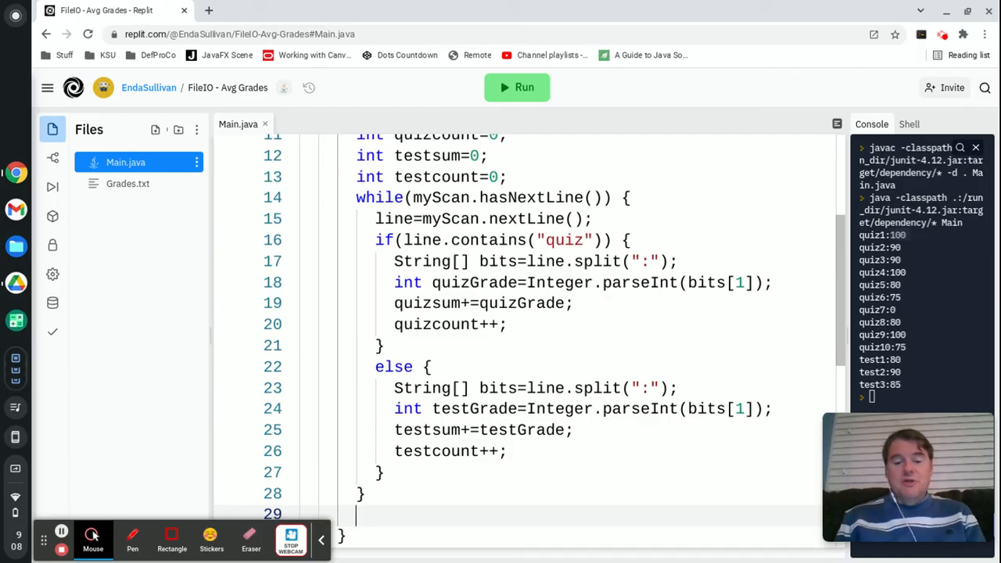
Step: Compute float quizAvg as quizsum/quizcount and testAvg as testsum/testcount
type("float quizAvg=")
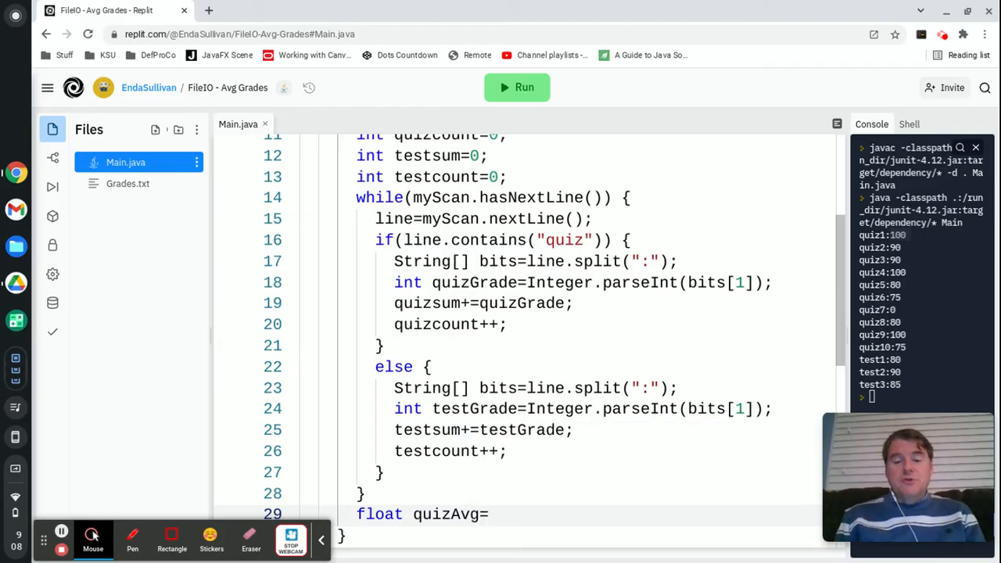
type("quizsum/")
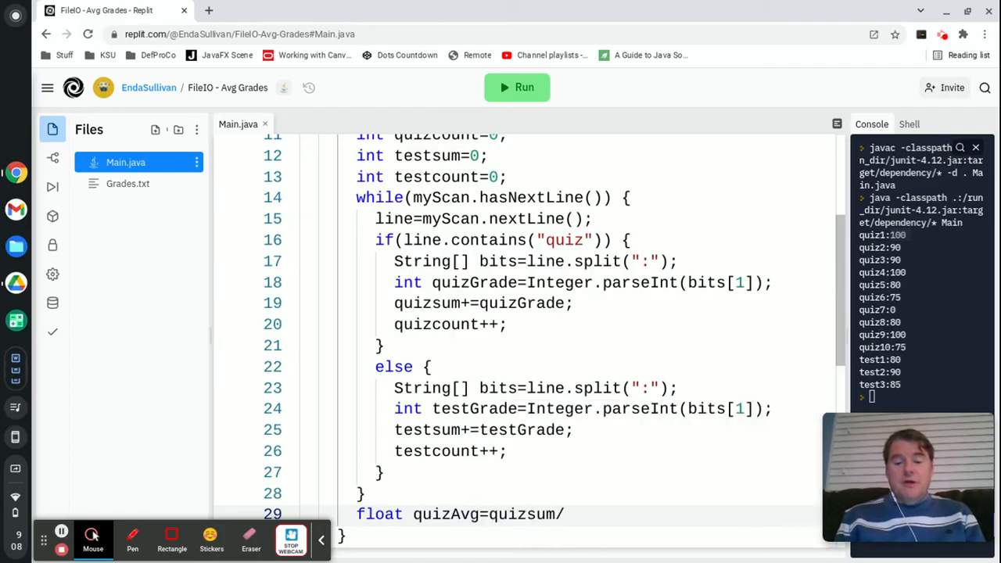
type("quizcount;")
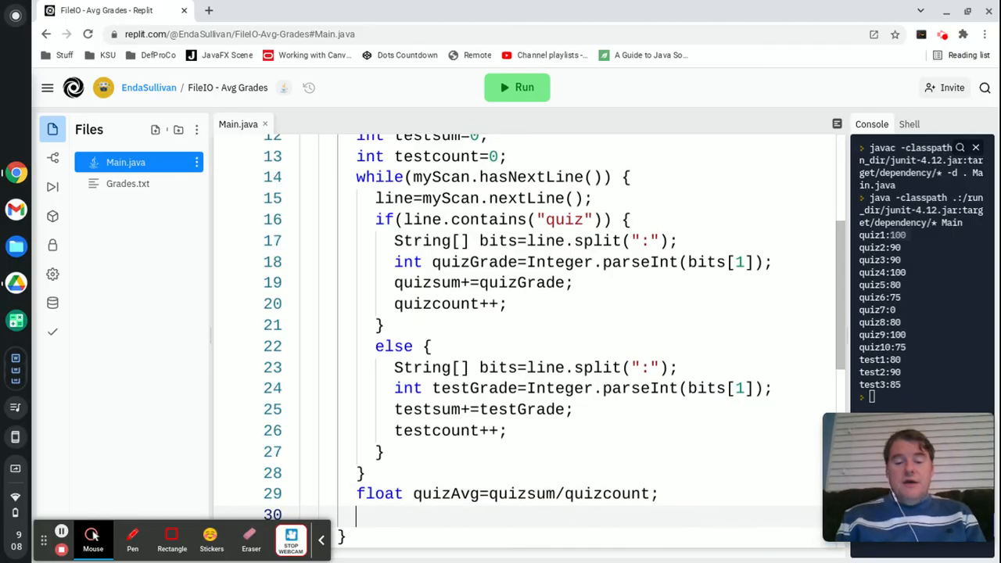
type("float testA")
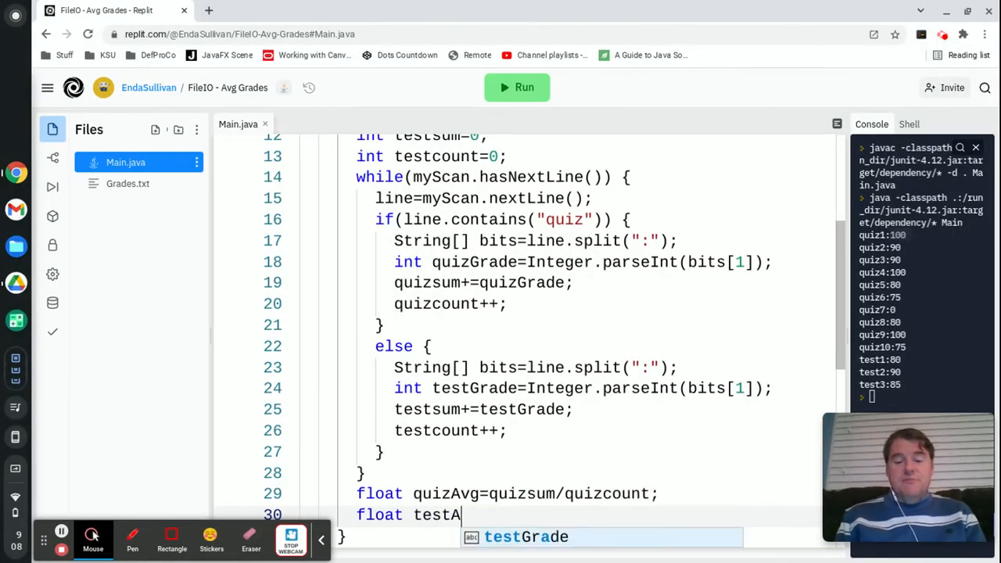
type("vg=testsu")
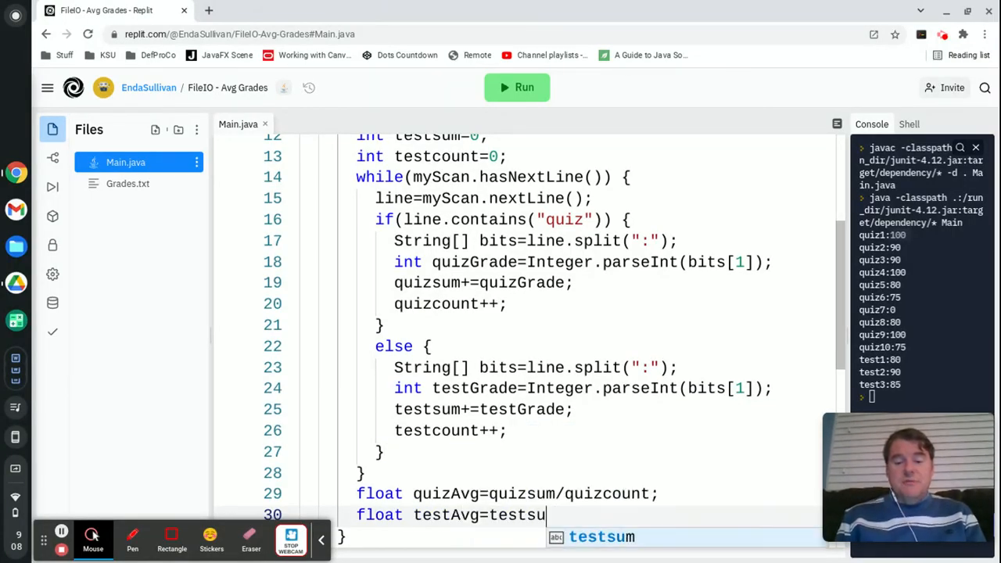
type("m/testcount;")
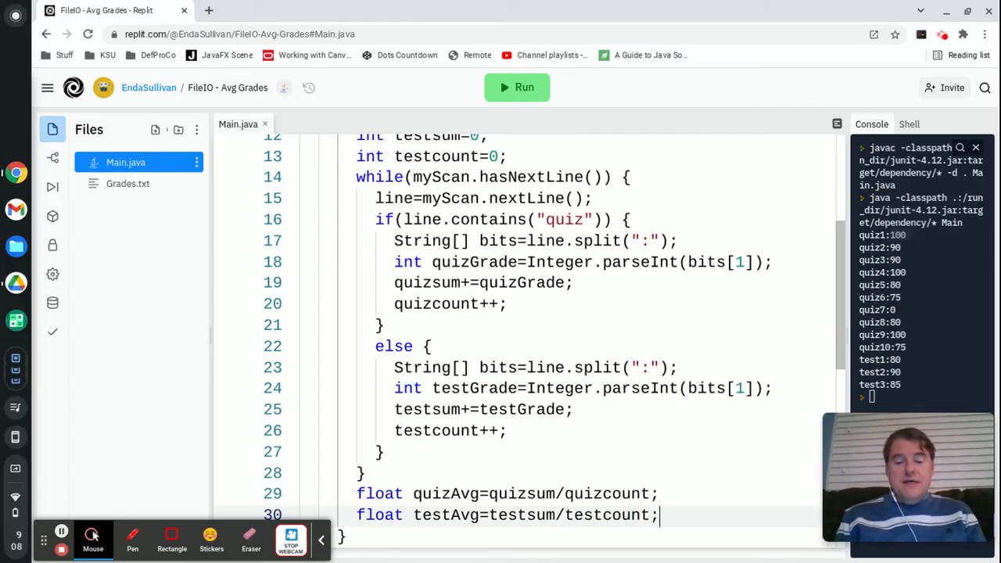
Step: Print the Quiz Average and Test Average values with two println statements
type("System.out.println(\"Quiz a")
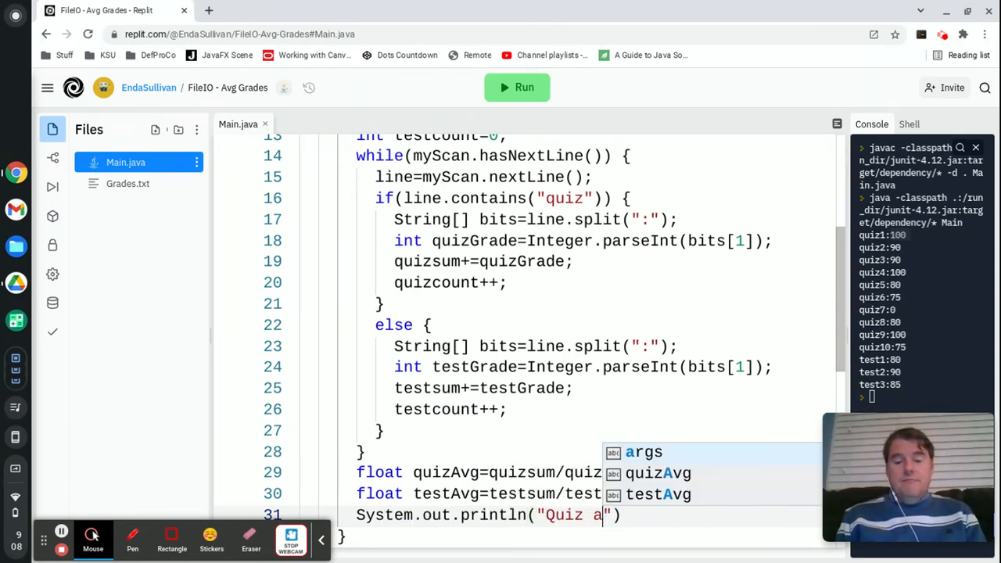
type("verage:")
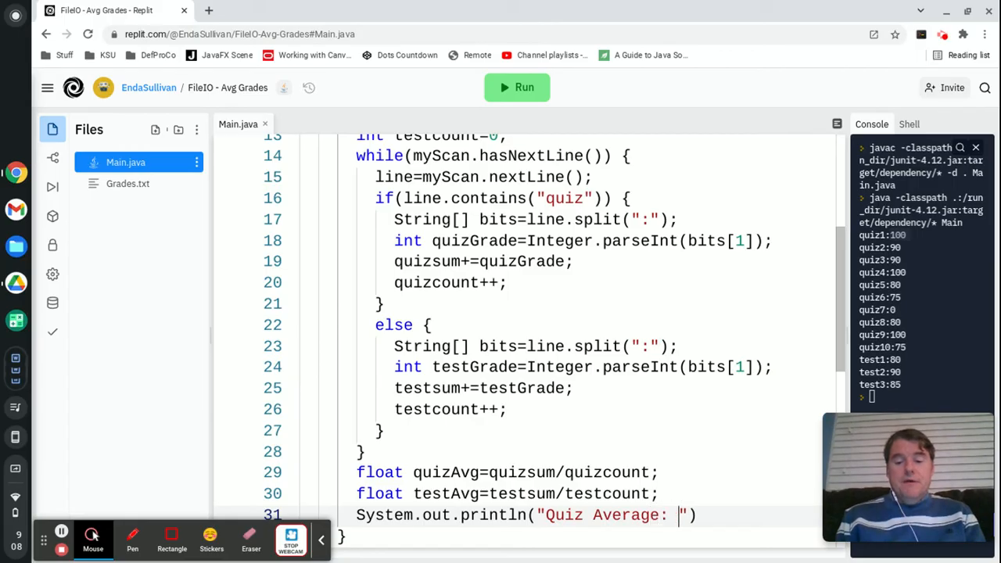
type("+")
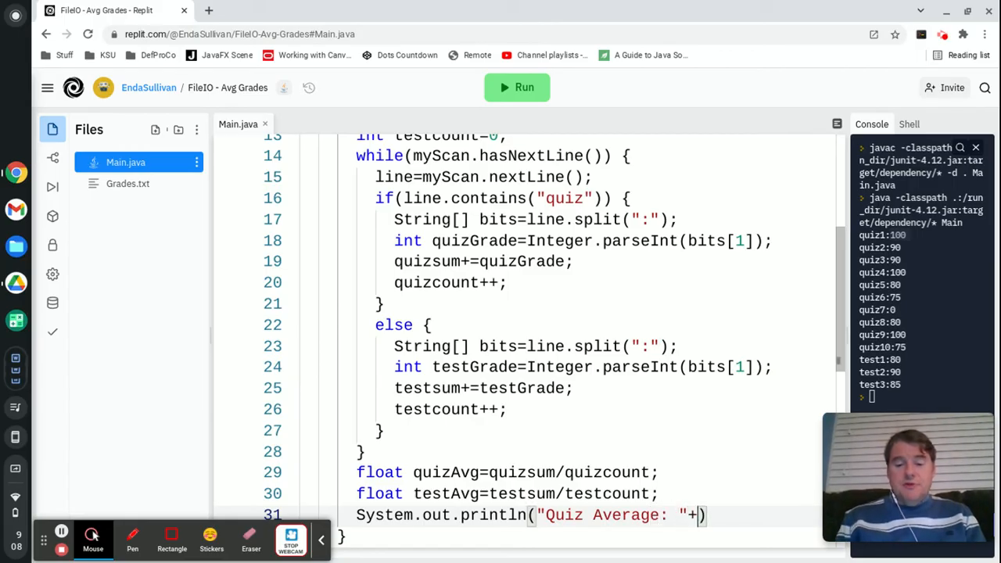
type("quizAvg")
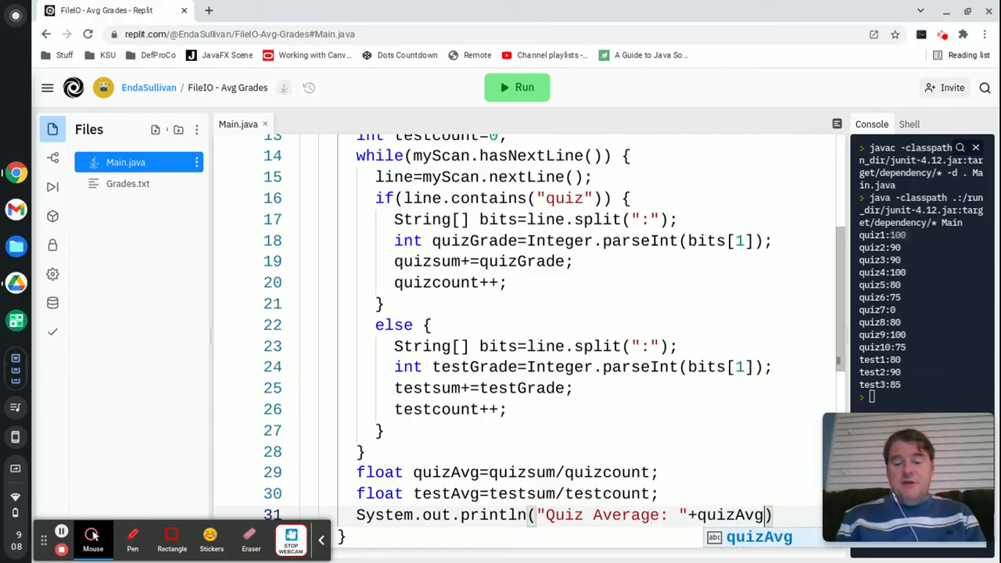
type("System.out.println(\"")
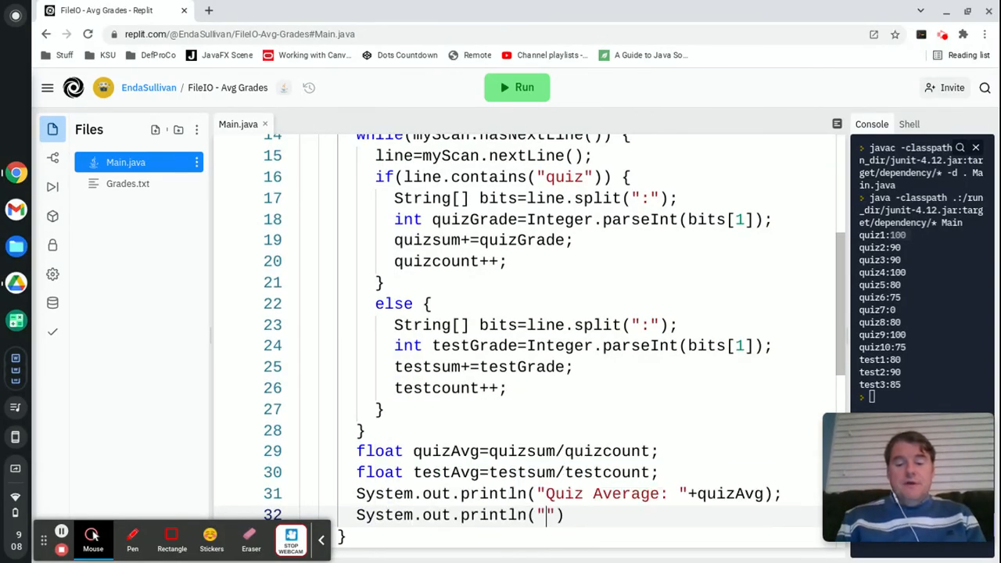
type("Test Average:")
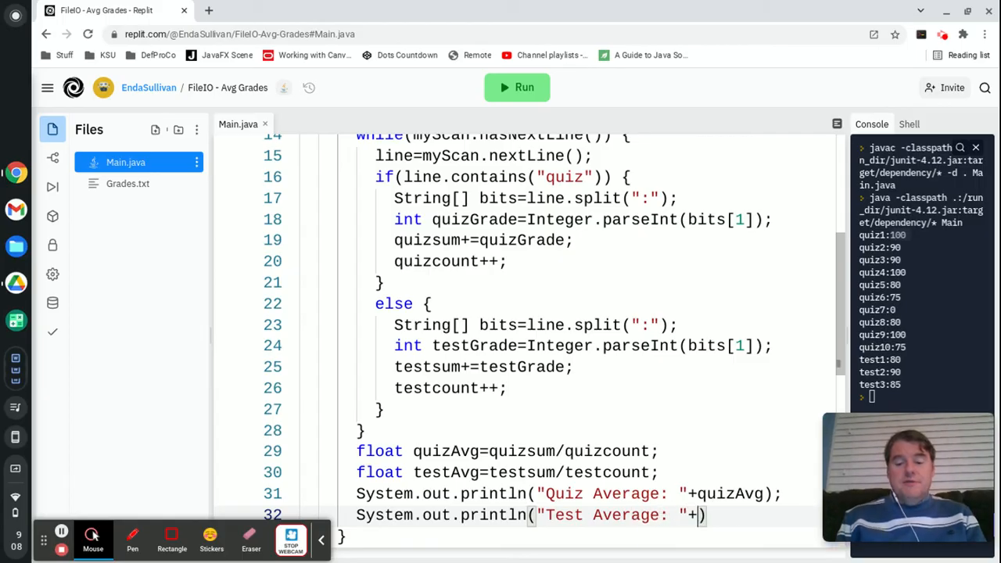
type("testAvg);")
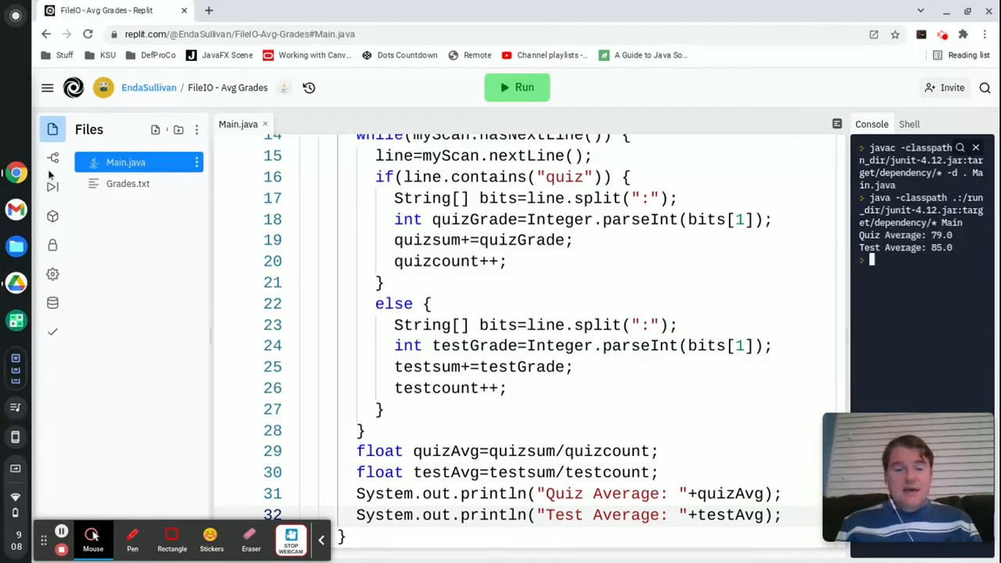
left_click(128, 183)
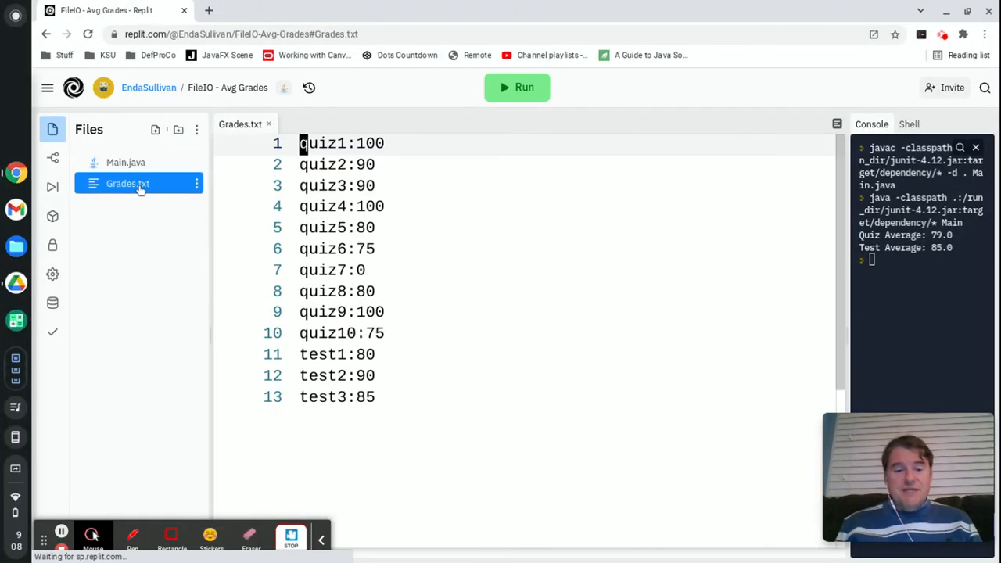
left_click(369, 397)
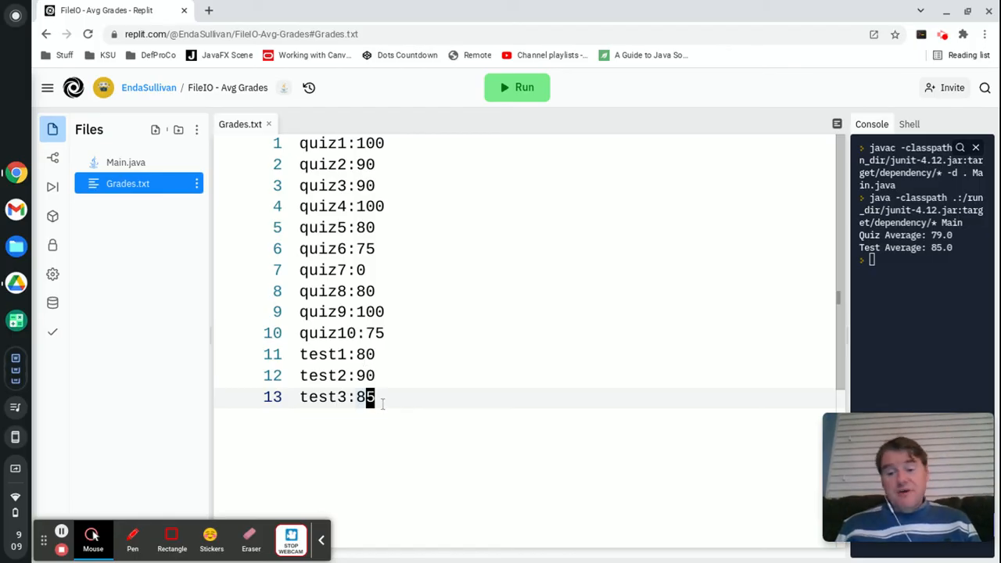
left_click(383, 333)
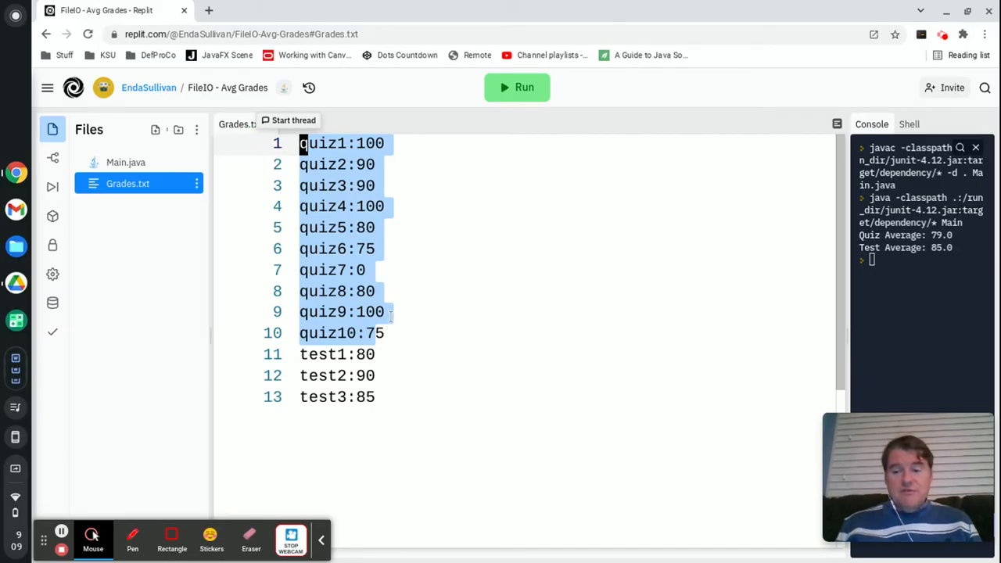
left_click(375, 248)
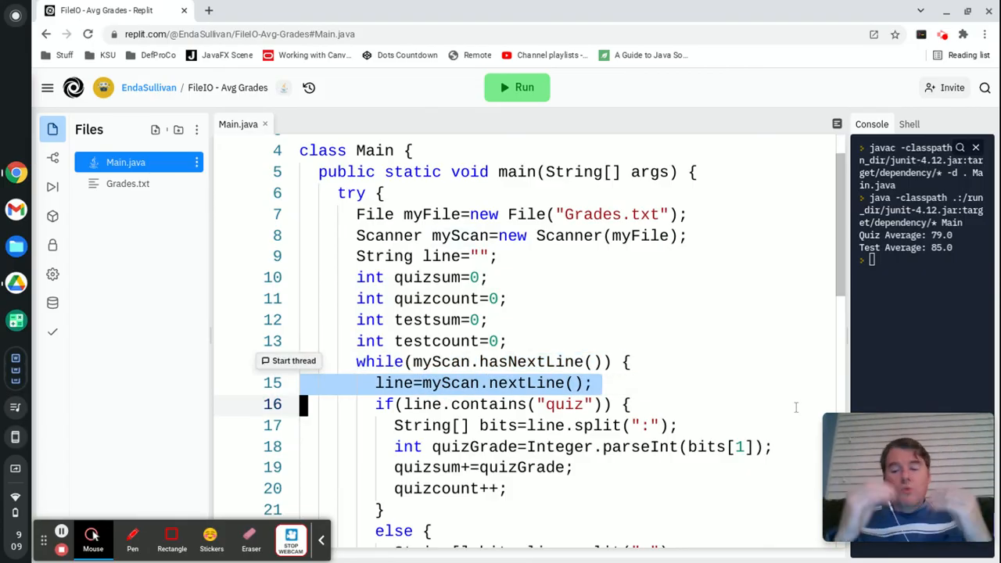
scroll("down", 3)
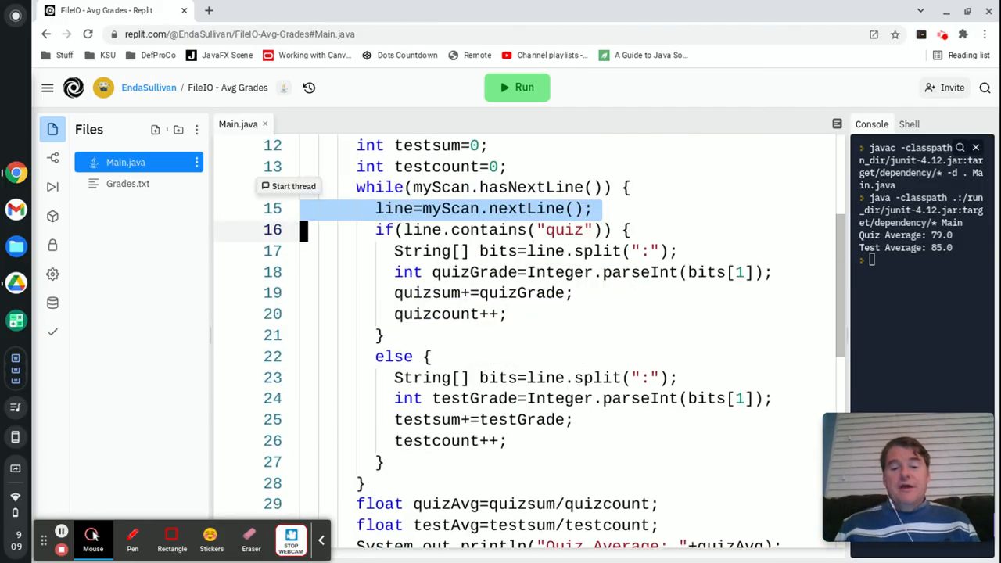
scroll("down", 3)
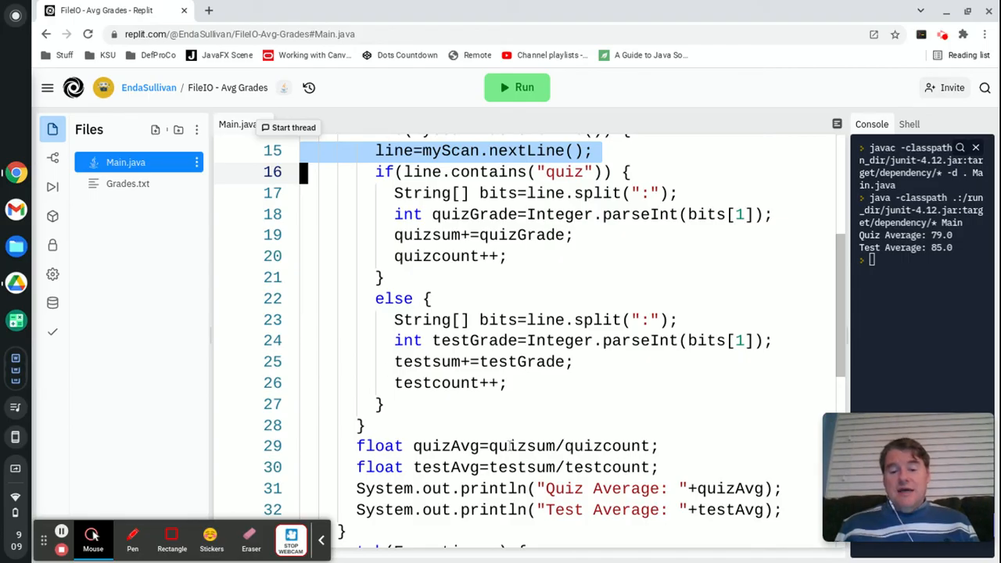
scroll("down", 3)
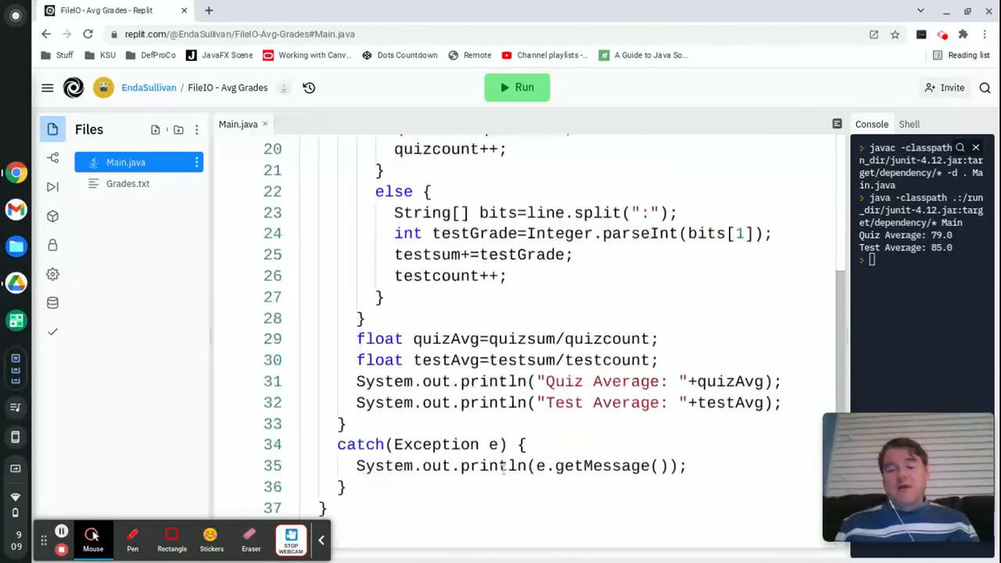
scroll("down", 3)
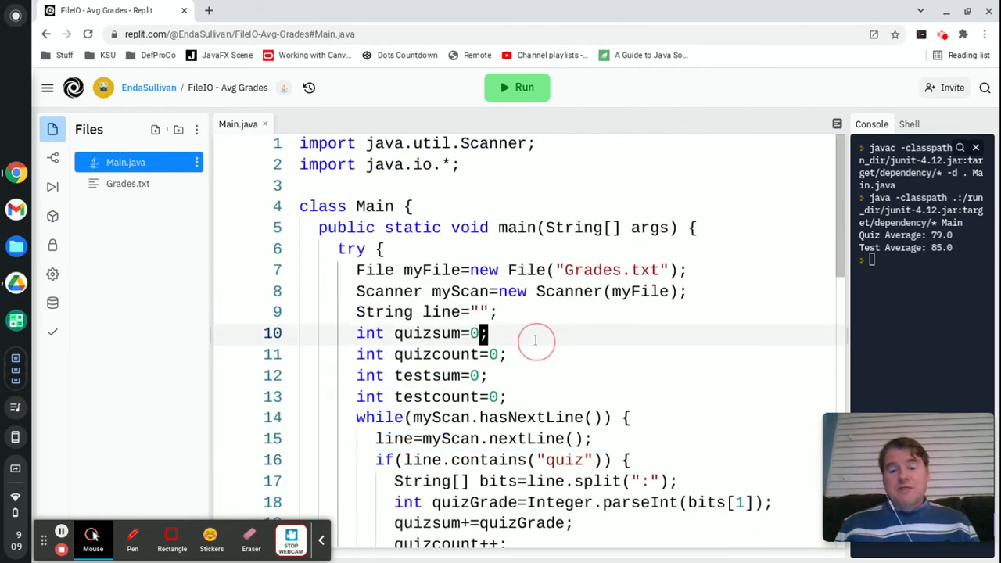
scroll("down", 3)
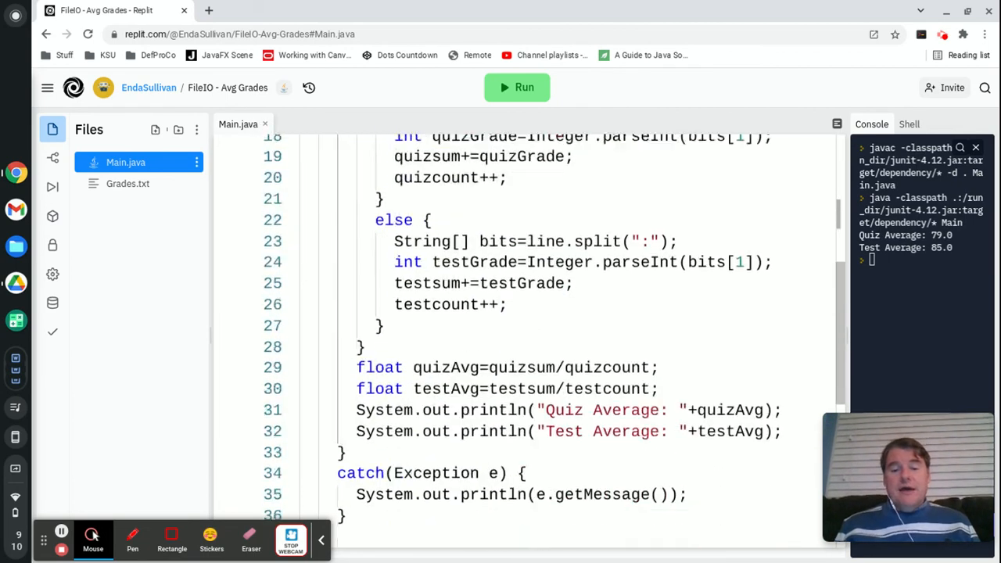